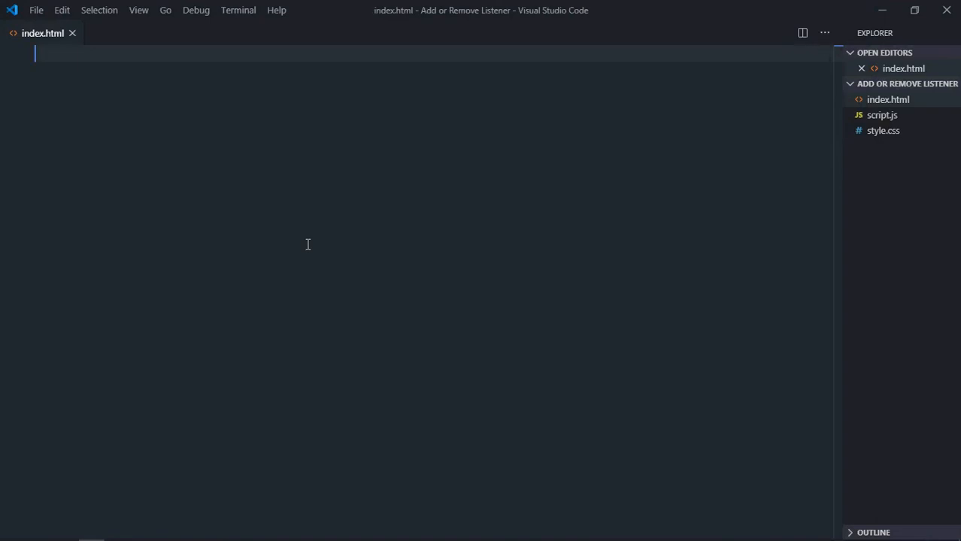
Expand the Emmet boilerplate and link style.css and script.js in index.html.
text(!)
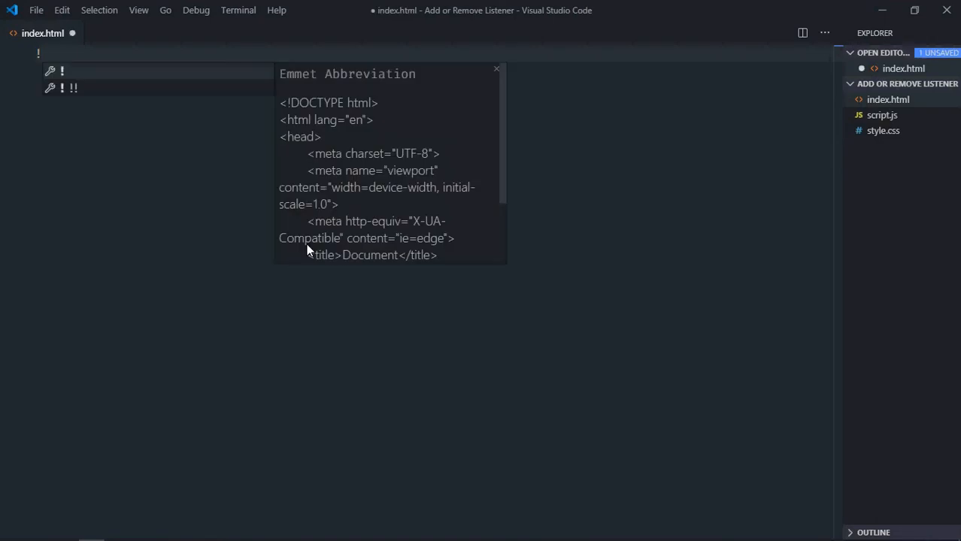
key(Enter)
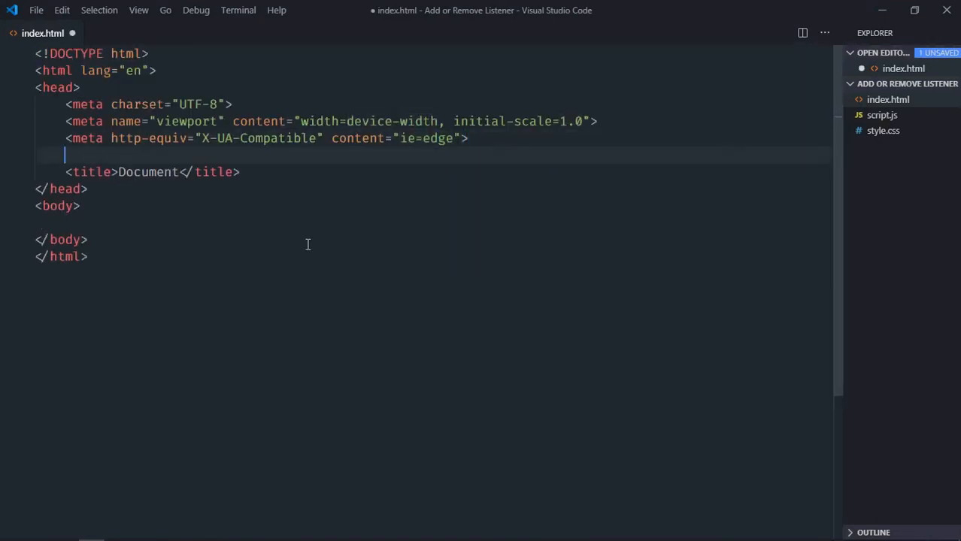
text(<link rel="stylesheet" href="style.css">)
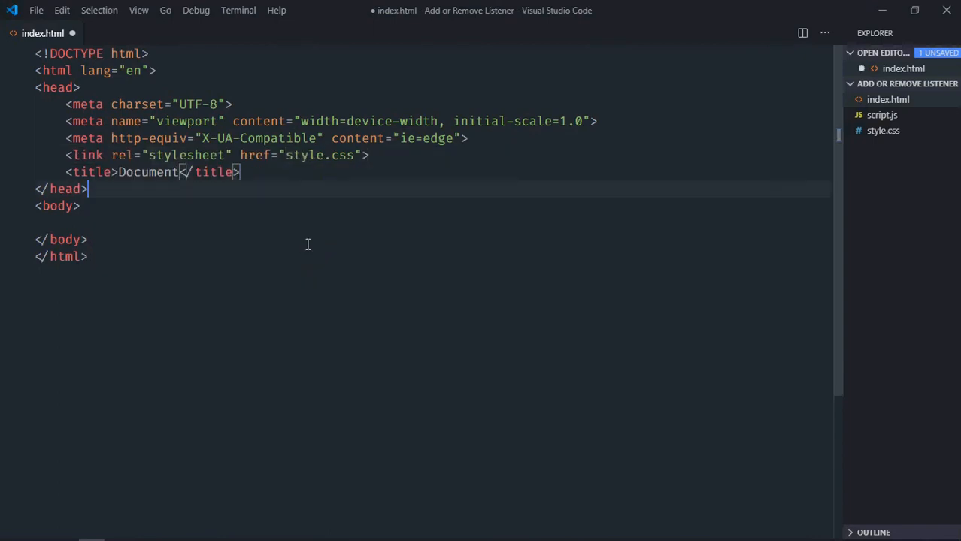
text(script src="script.js"></script>)
text(<div>)
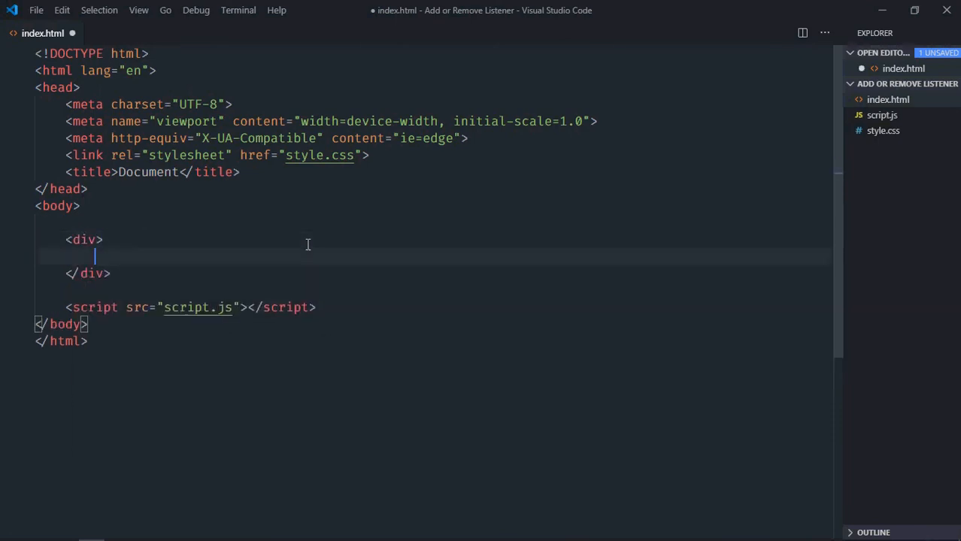
Add an Add button, a duplicated Remove button, and an h1 Output heading inside the div.
text(<button>A</button>)
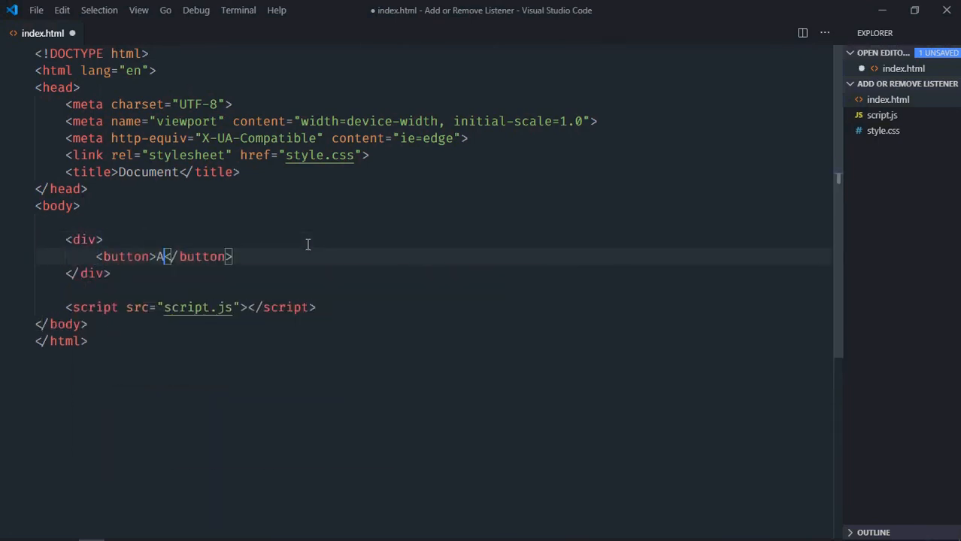
text(dd)
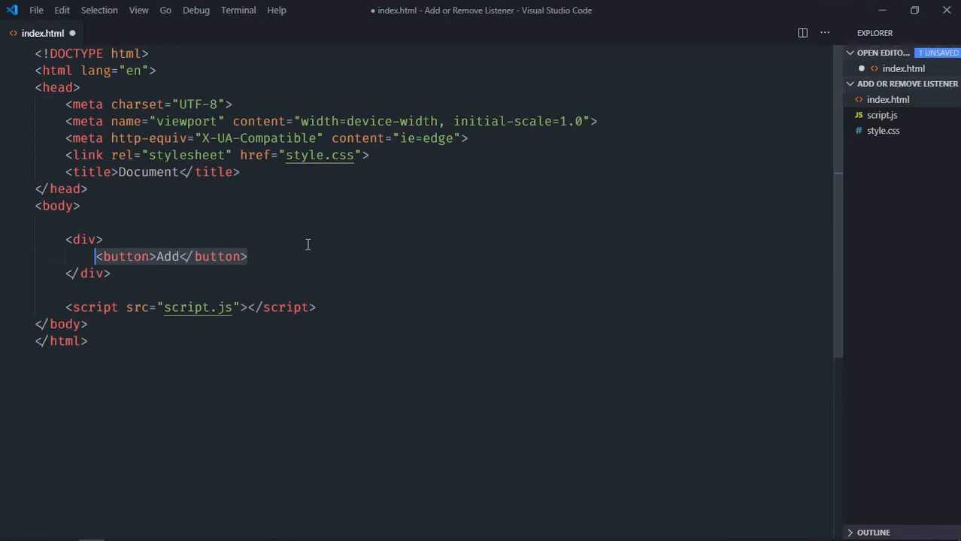
key(Shift+Alt+Down)
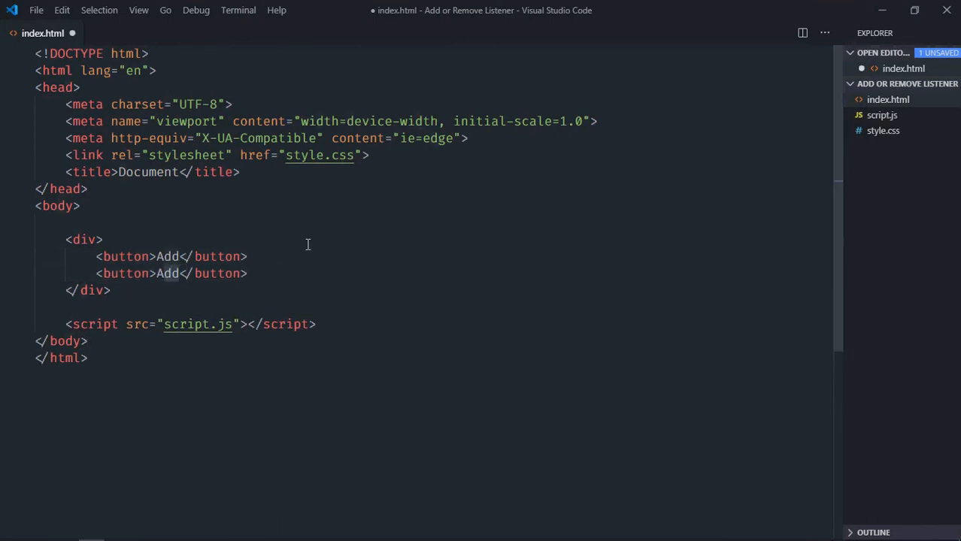
text(Remove)
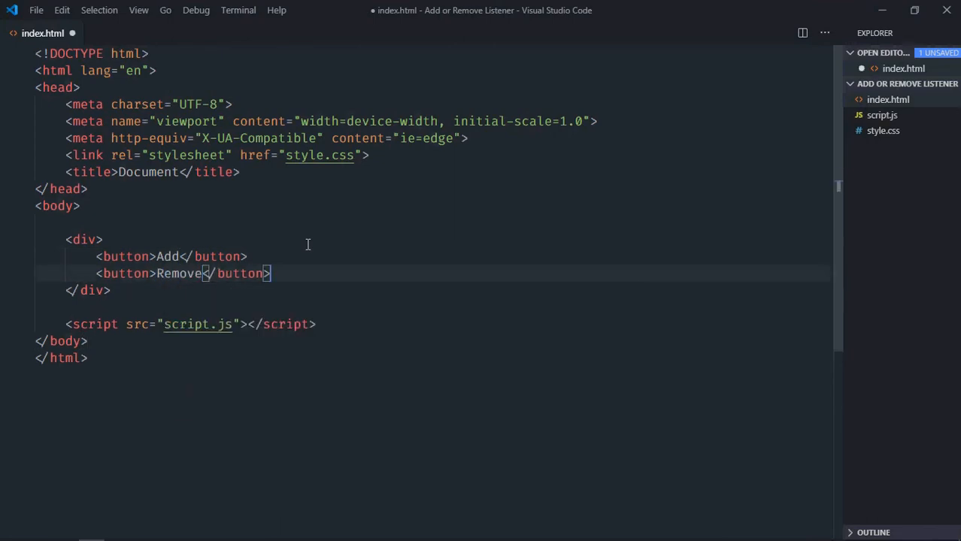
text(<h1></h1>)
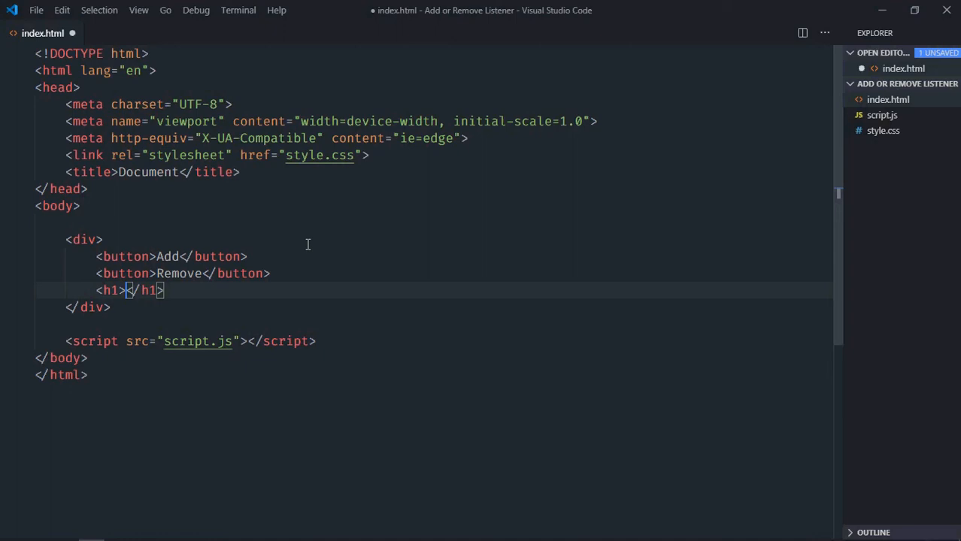
text(Output)
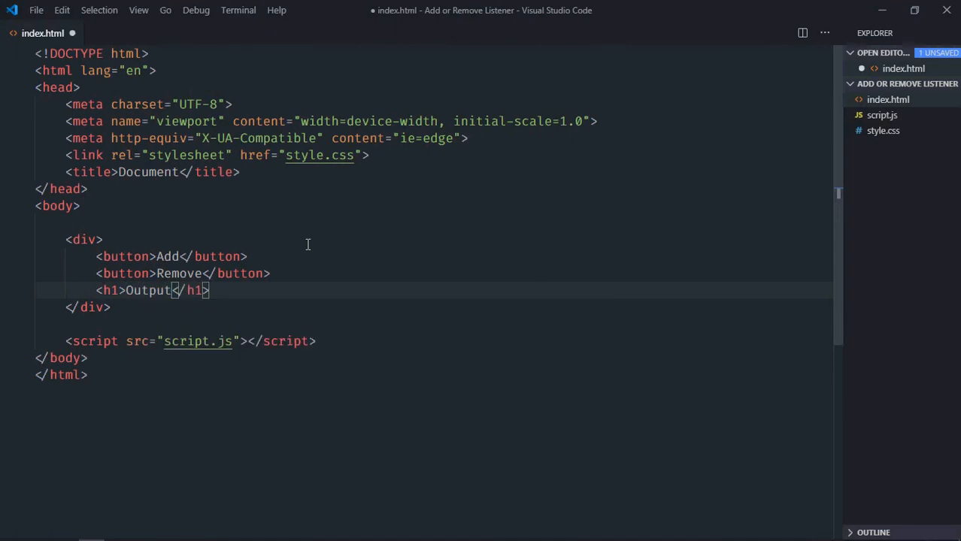
Give the buttons the ids add and remove, and save index.html.
text(id="add)
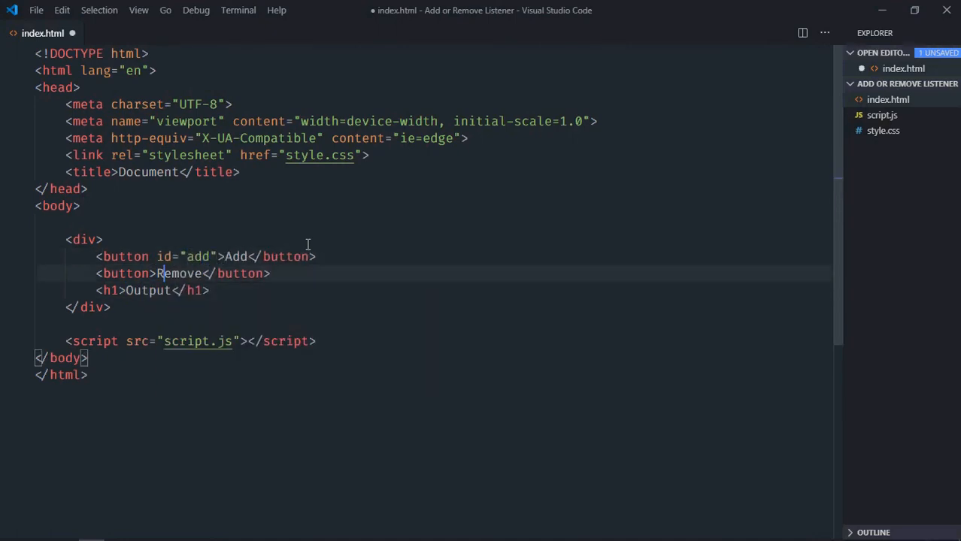
text(id="r")
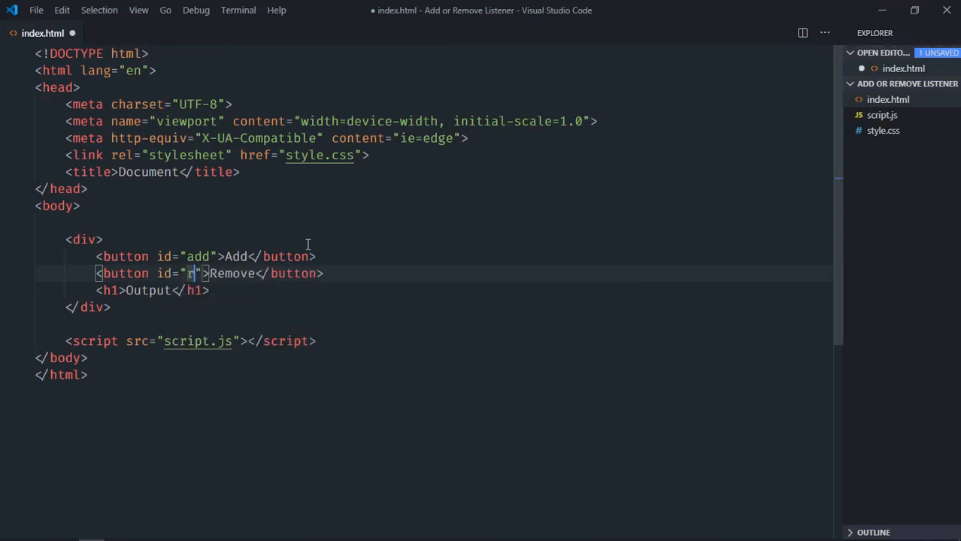
text(emove)
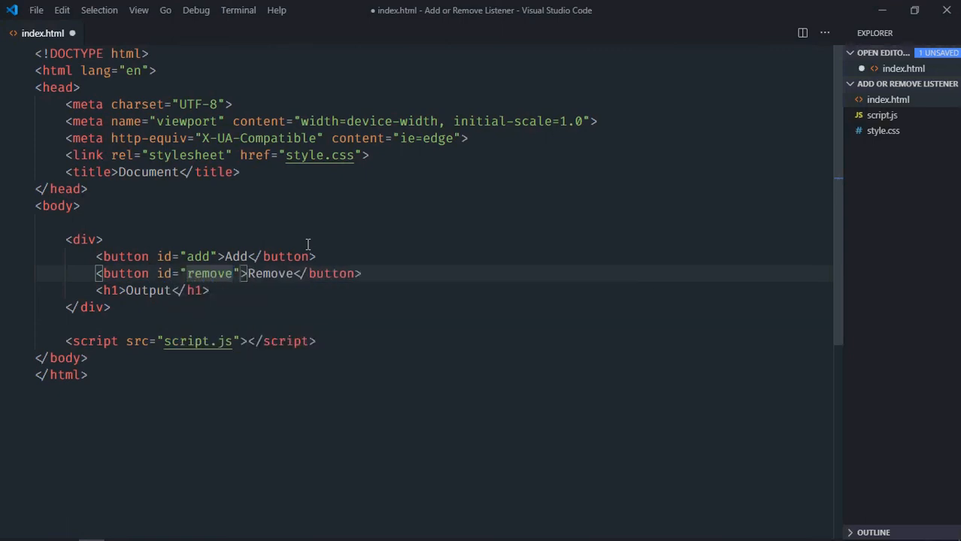
key(Ctrl+s)
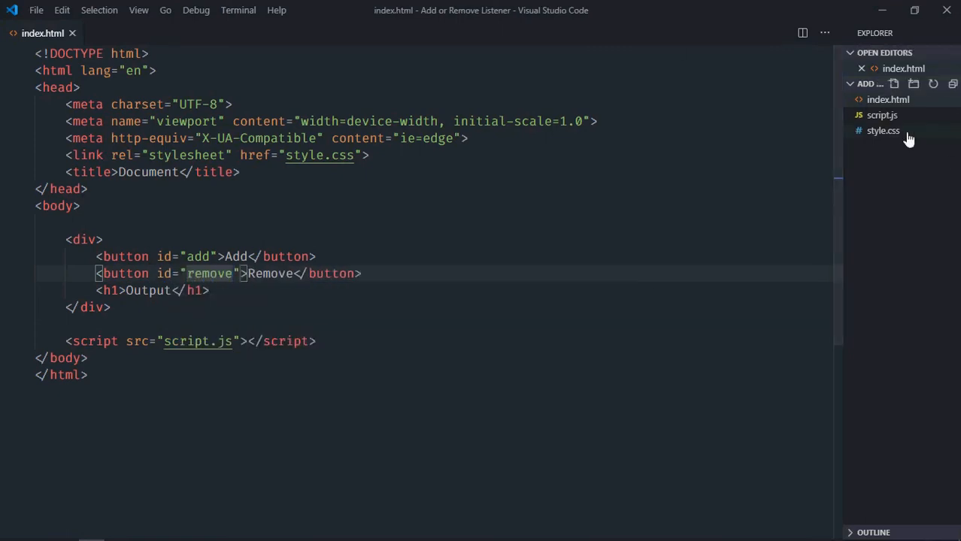
In style.css center the body text and make the div display inline-block.
click(882, 130)
text(t)
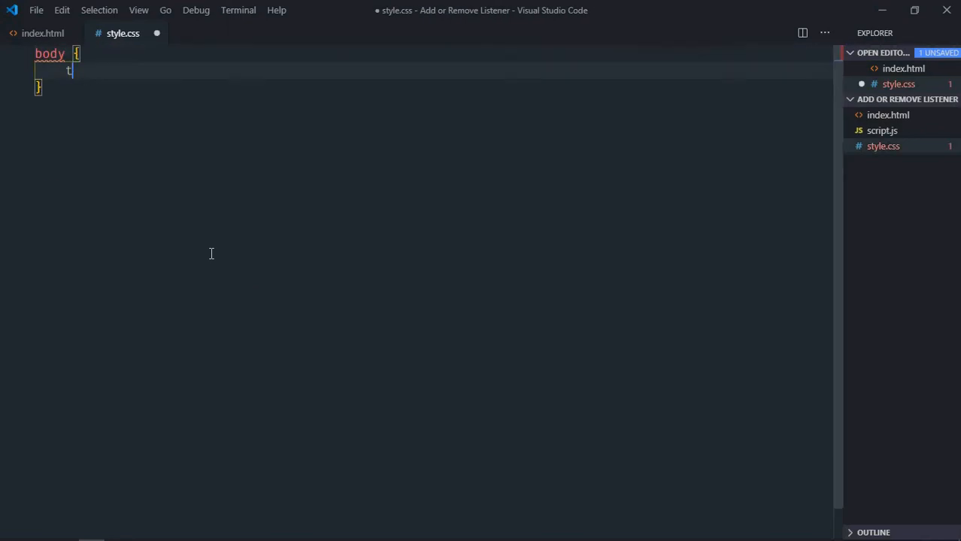
text(ext-align: cen;)
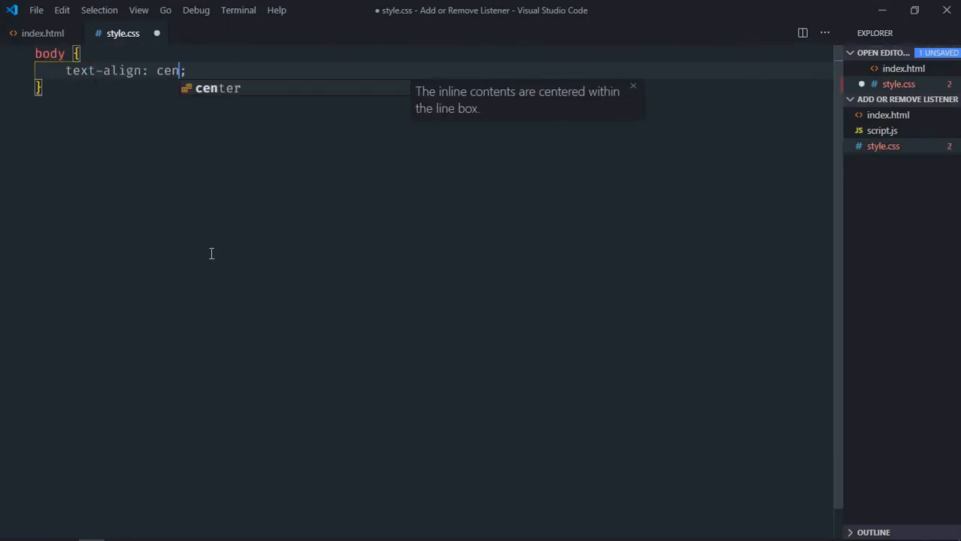
key(Enter)
text(div {)
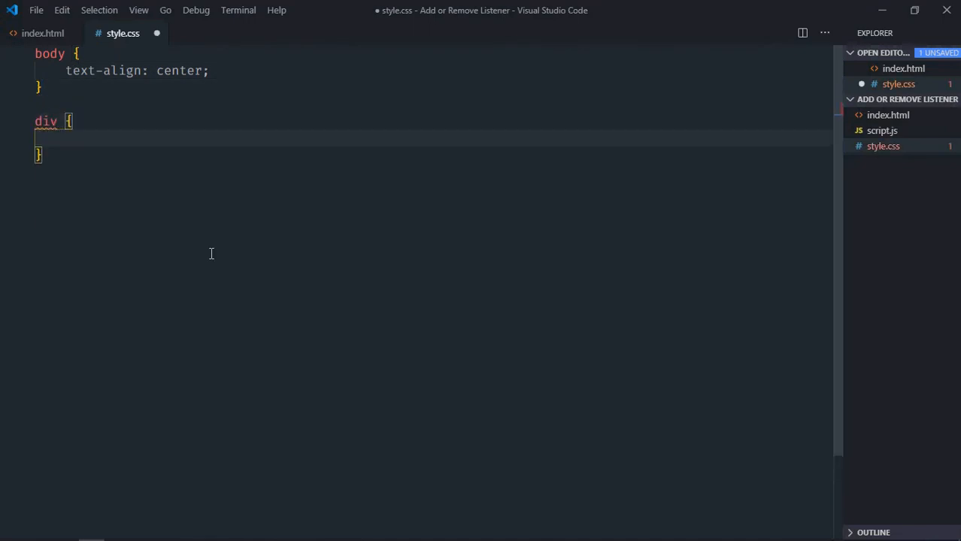
text(display: inline-block;)
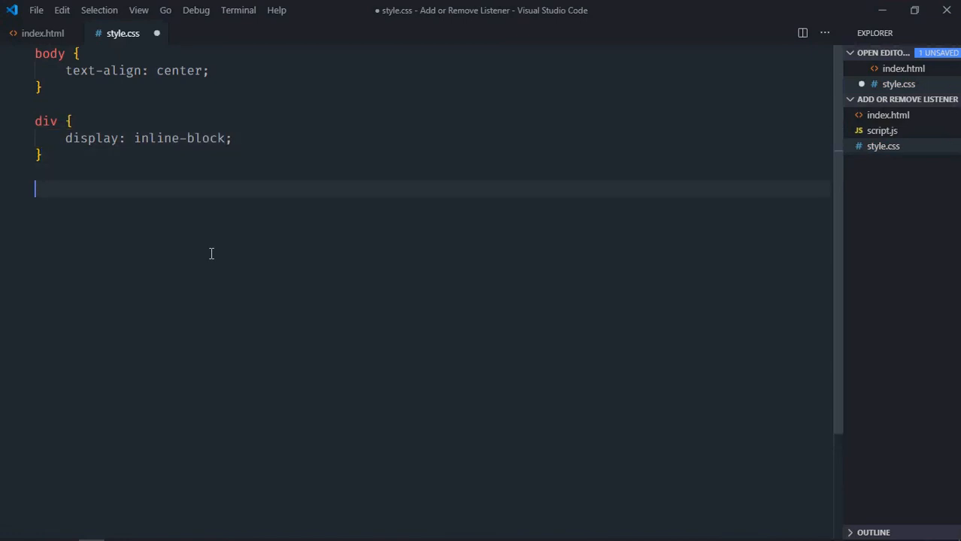
Give buttons 10px 20px padding and save the stylesheet.
text(button {)
text(pa)
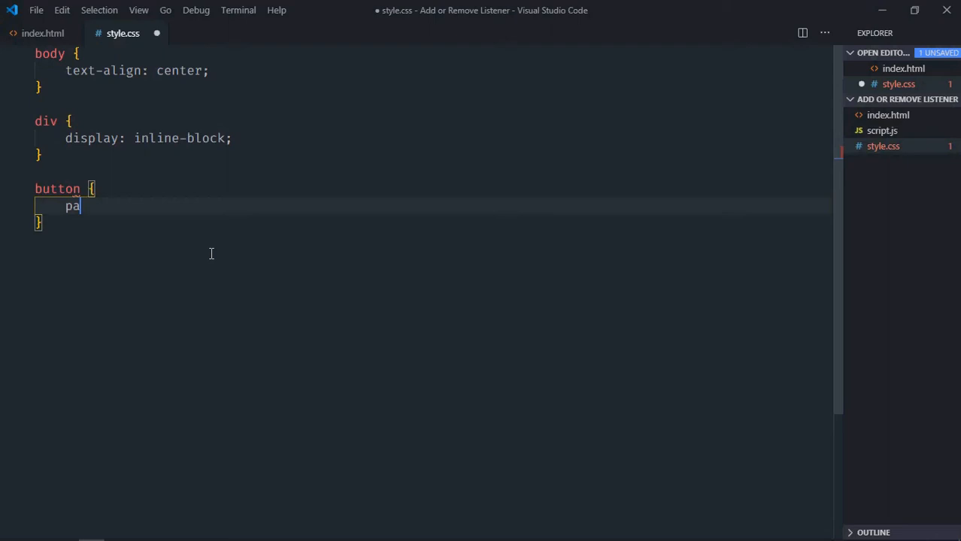
text(dding: 10;)
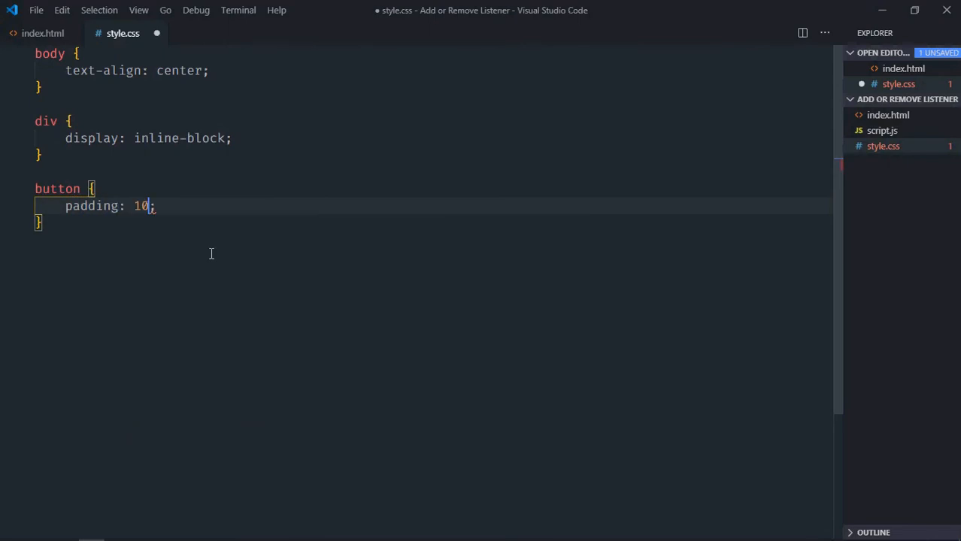
text(px 20px)
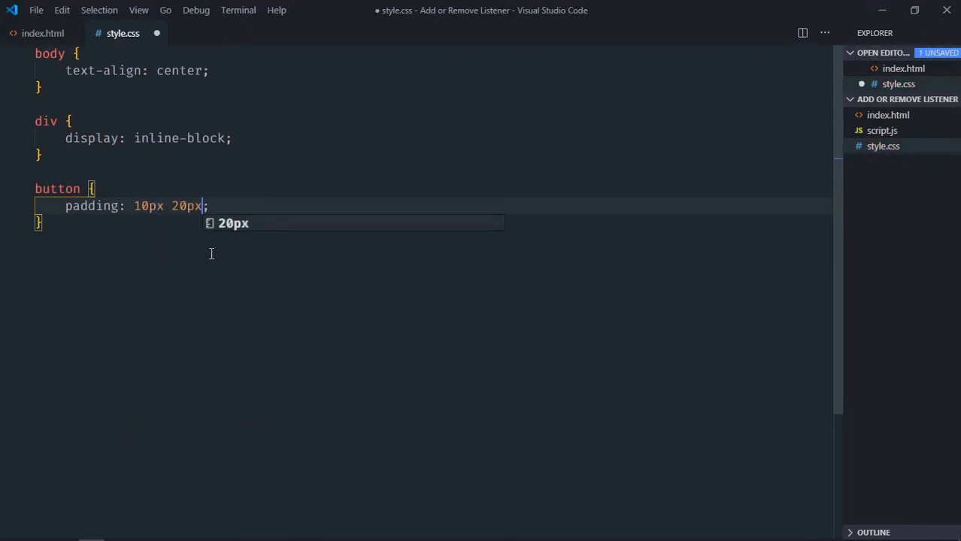
key(Ctrl+S)
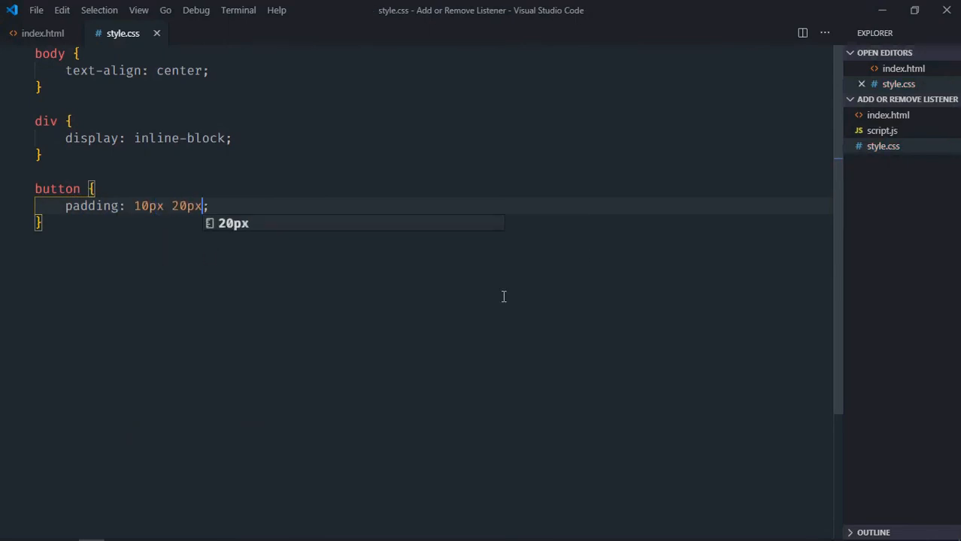
mouse_move(881, 119)
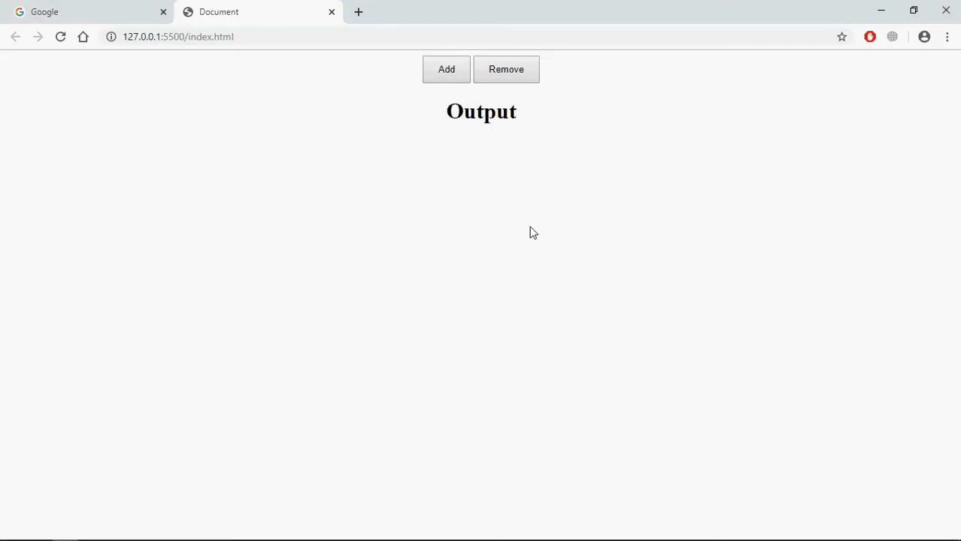
mouse_move(460, 164)
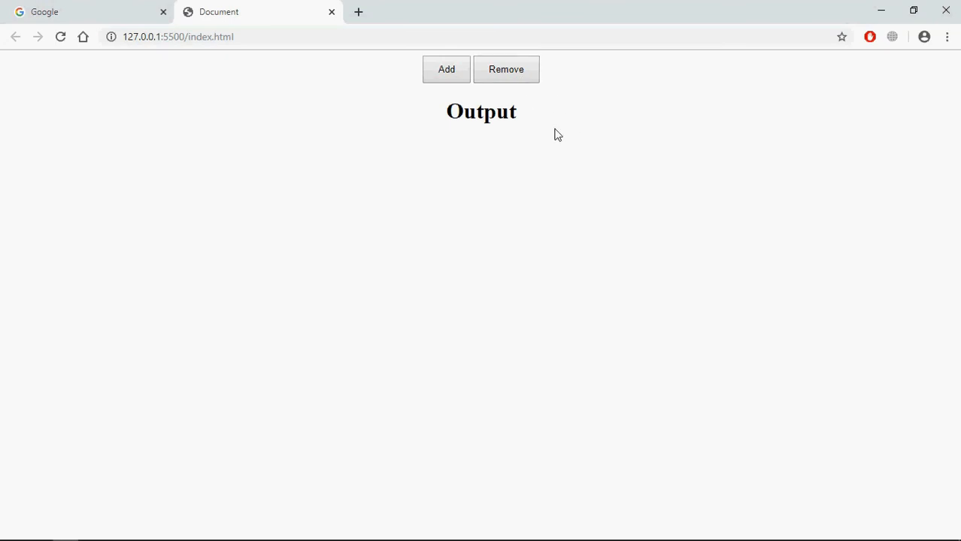
Return from the Chrome preview to the code editor.
key(alt+tab)
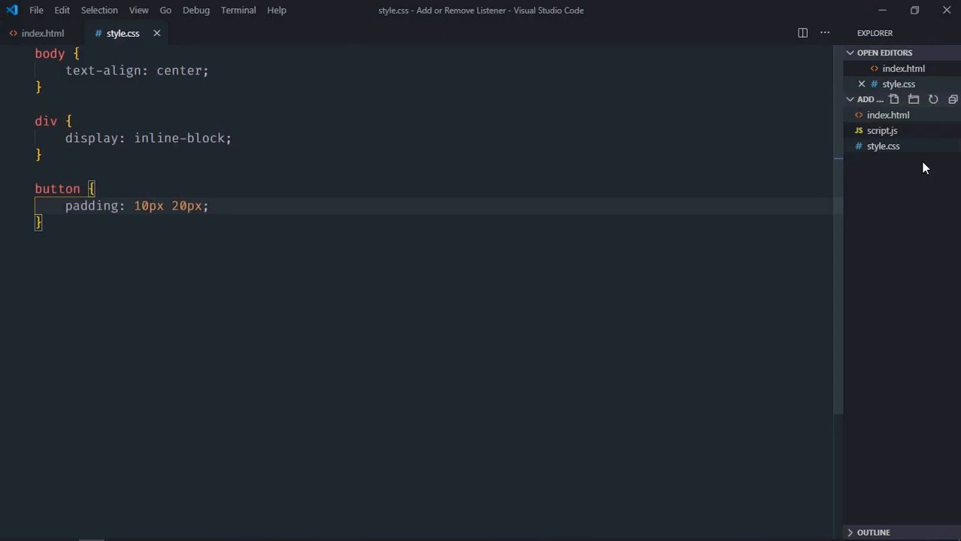
In script.js declare btnAdd and btnRemove with querySelector('#add') and '#remove'.
click(881, 129)
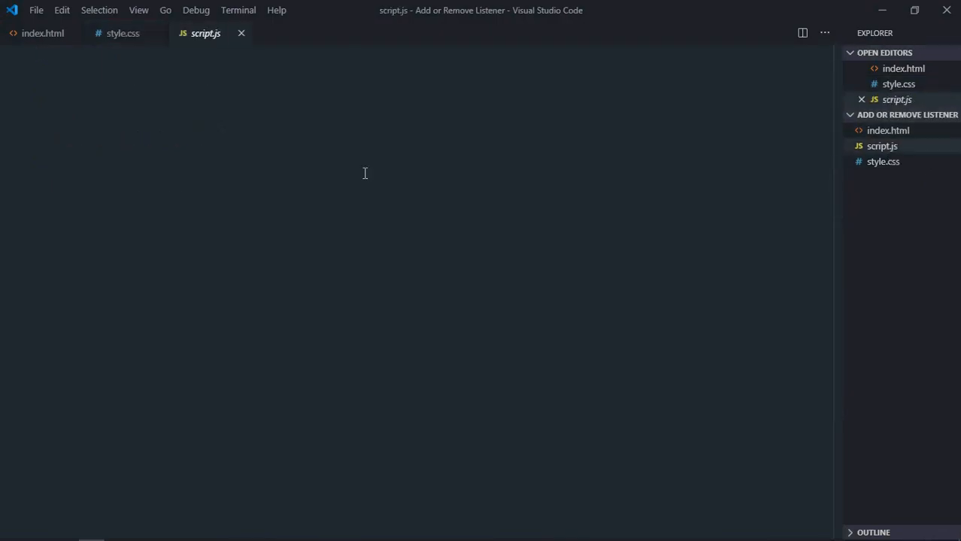
text(let btnA)
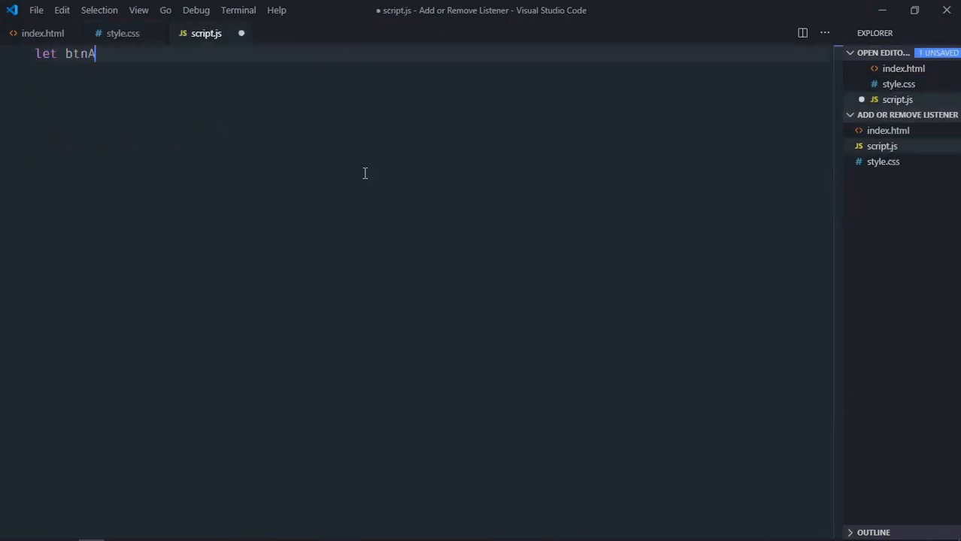
text(dd = d)
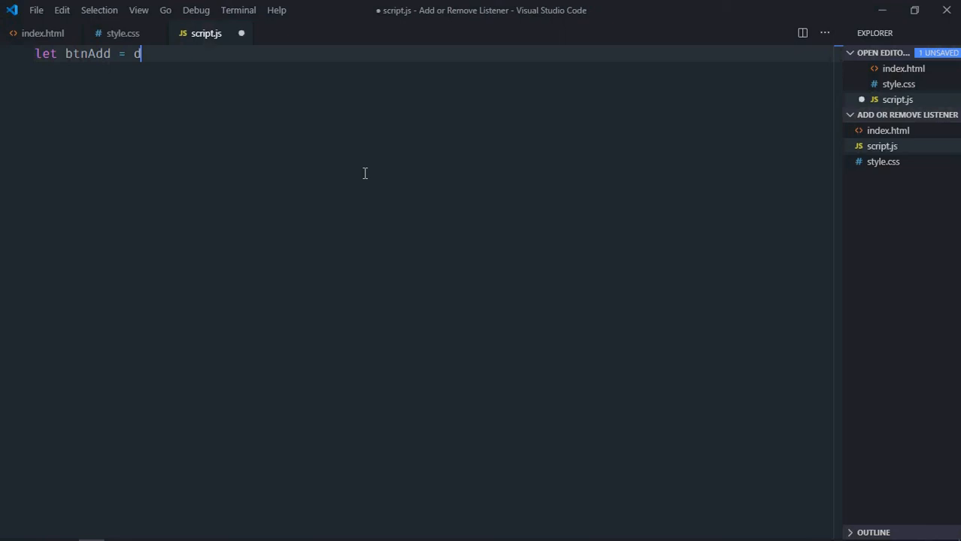
text(ocument.g)
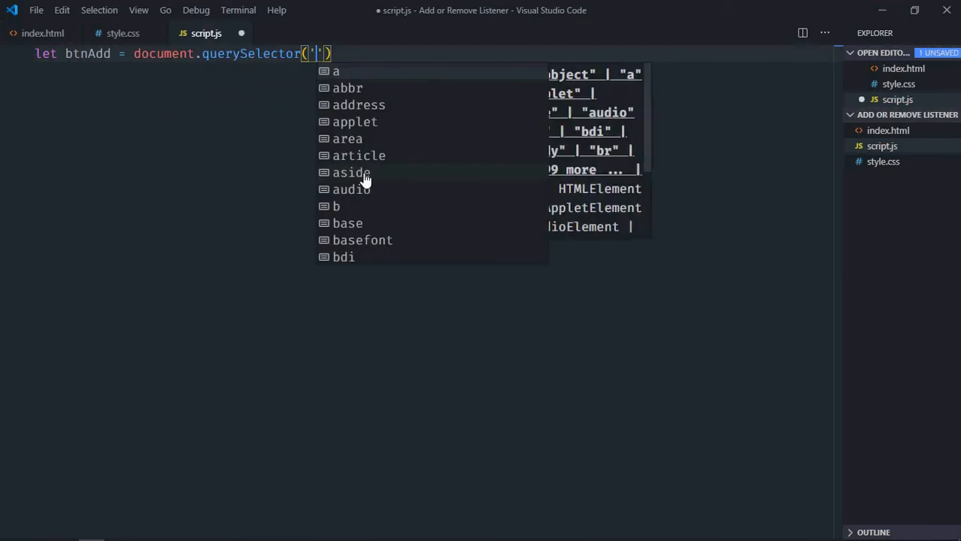
text(#add)
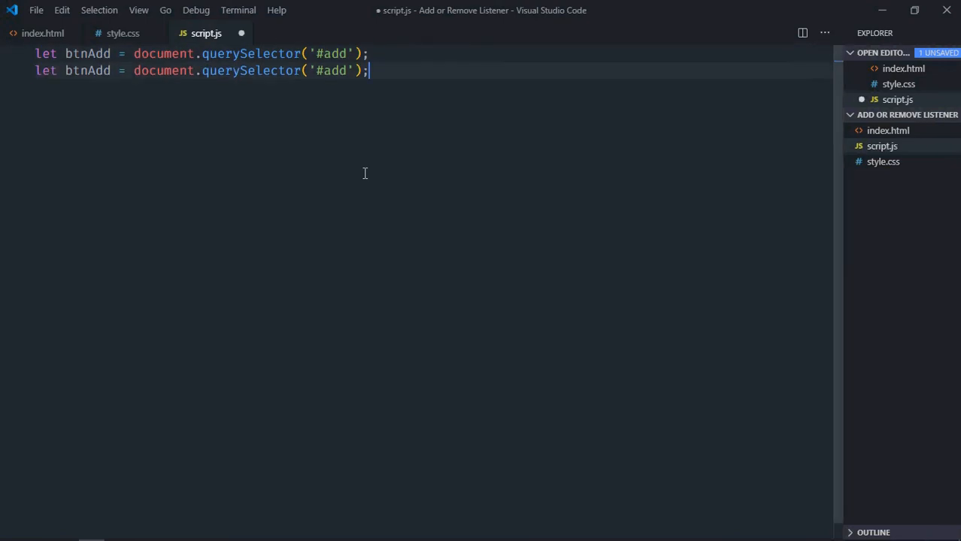
text(remove)
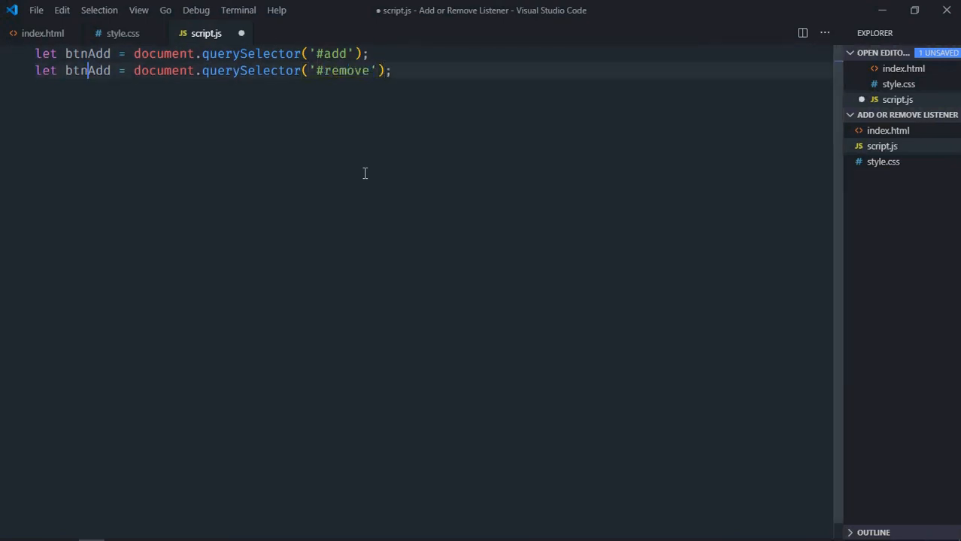
text(Remove)
text(let out)
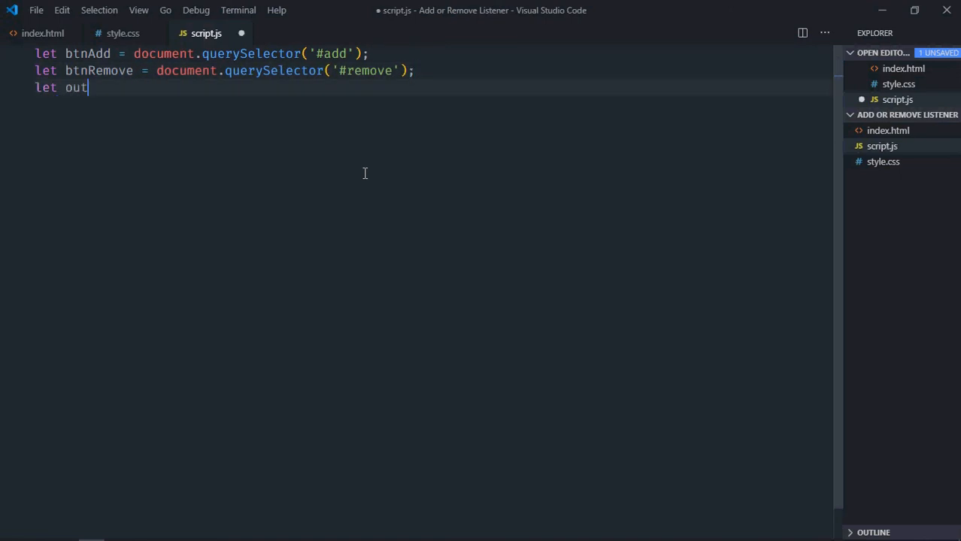
Declare output as document.querySelector('h1').
text(put = docume)
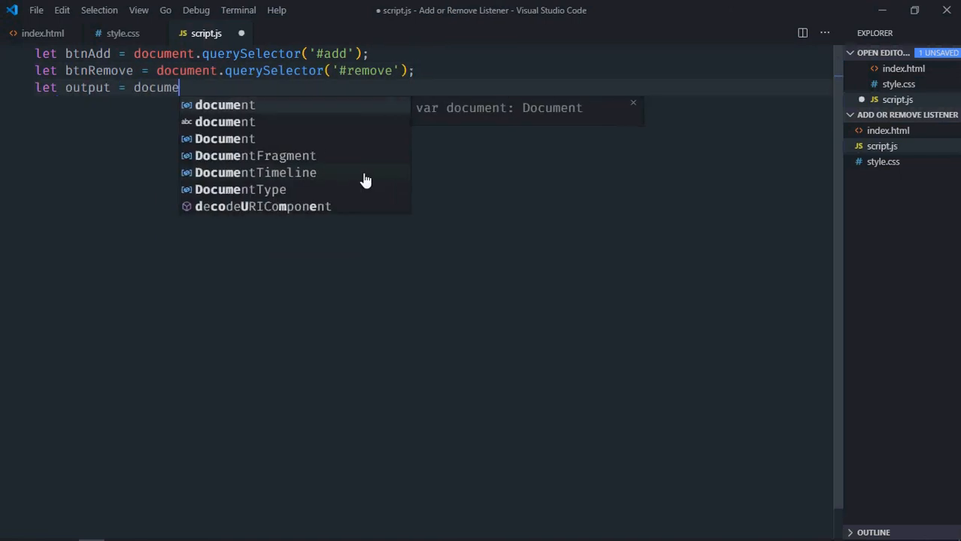
text(document.querySelector)
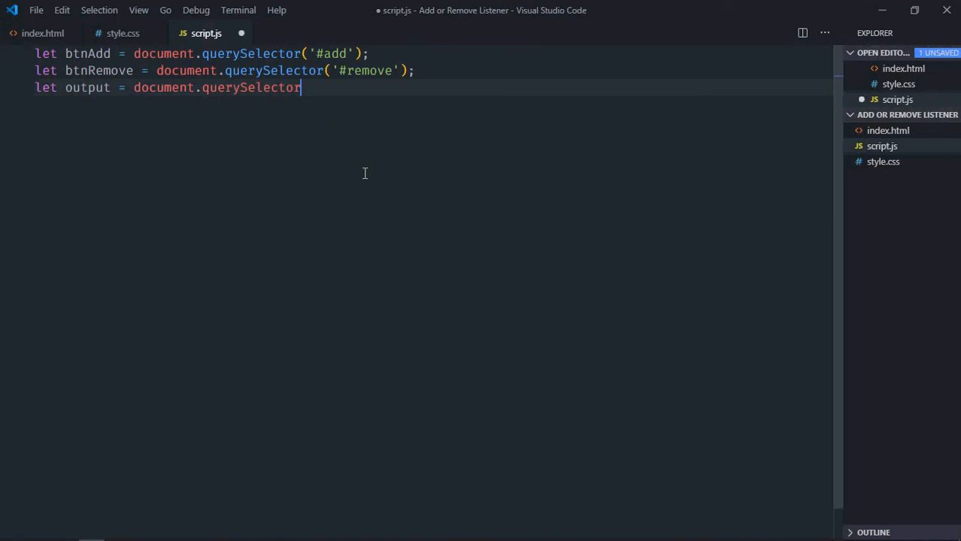
text(('h')
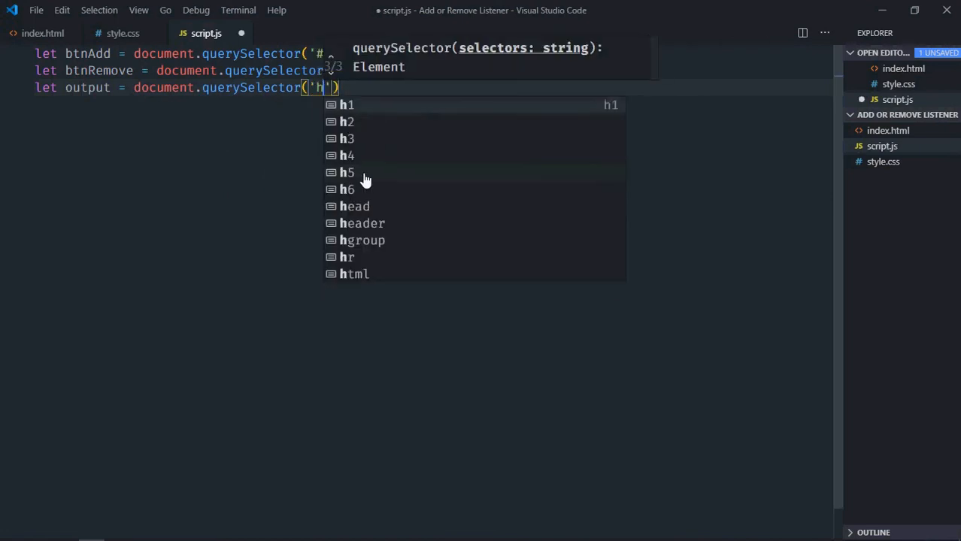
click(345, 105)
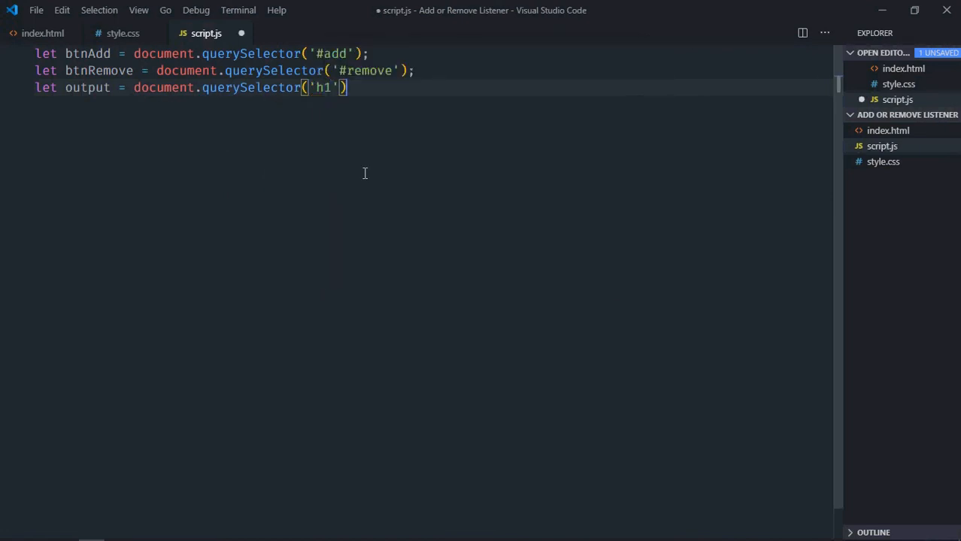
text(;)
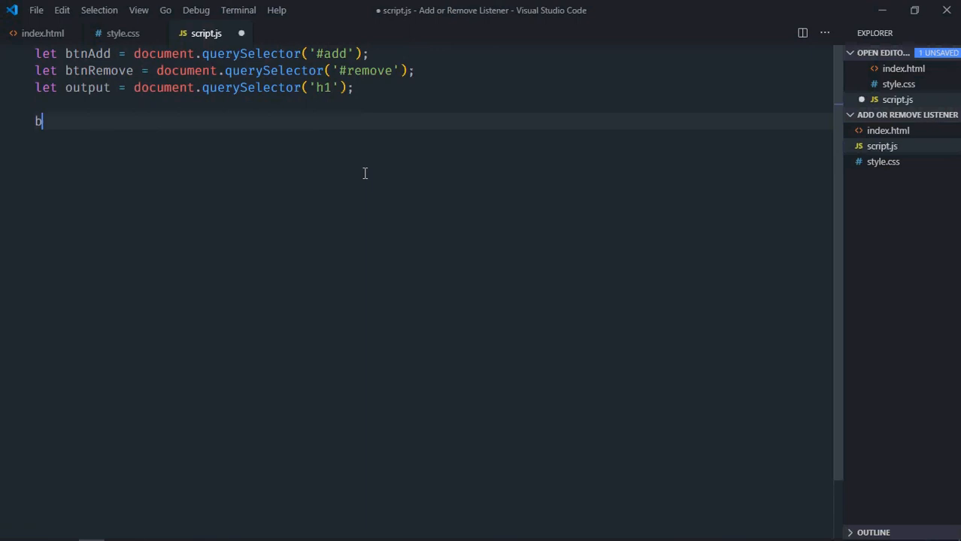
Attach empty 'click' arrow-function listeners to btnAdd and btnRemove.
text(tnAdd.)
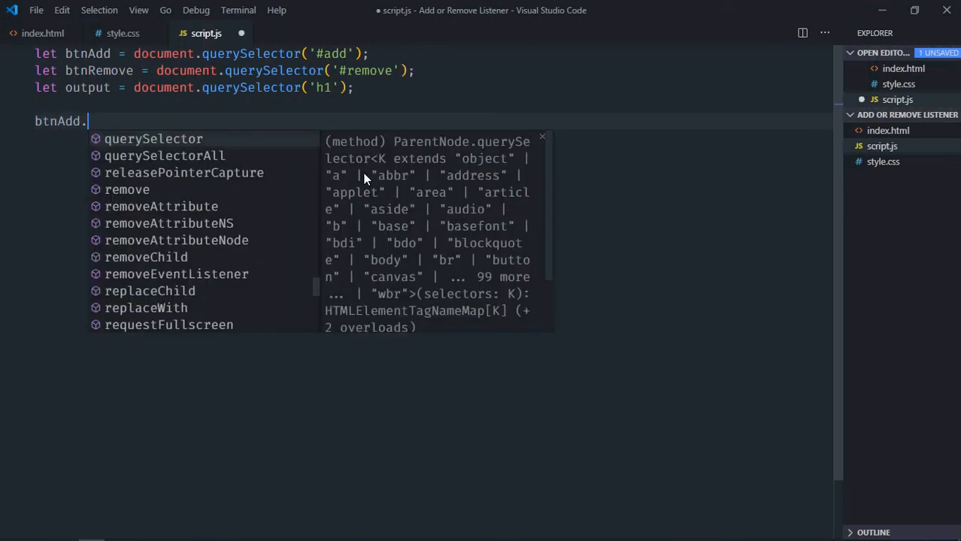
text(addEventListener()
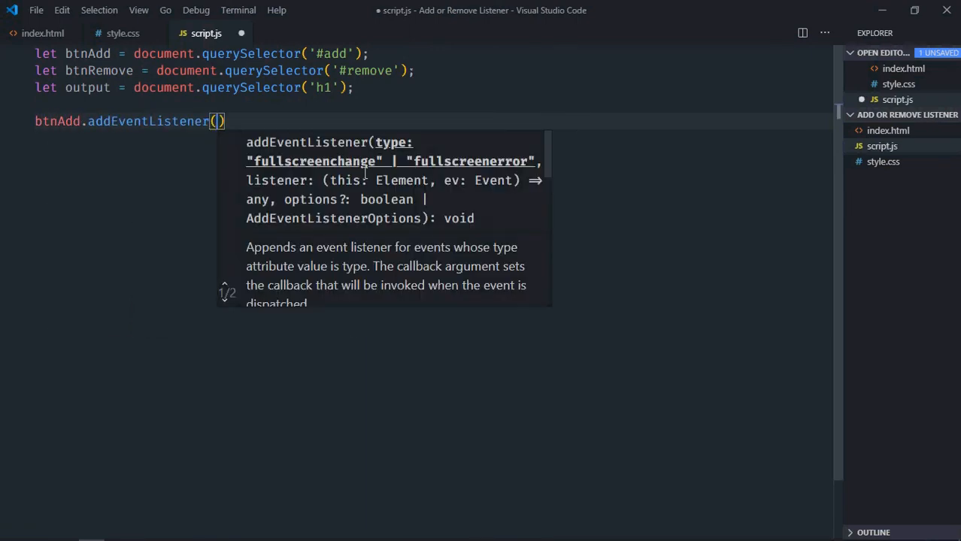
text('click',)
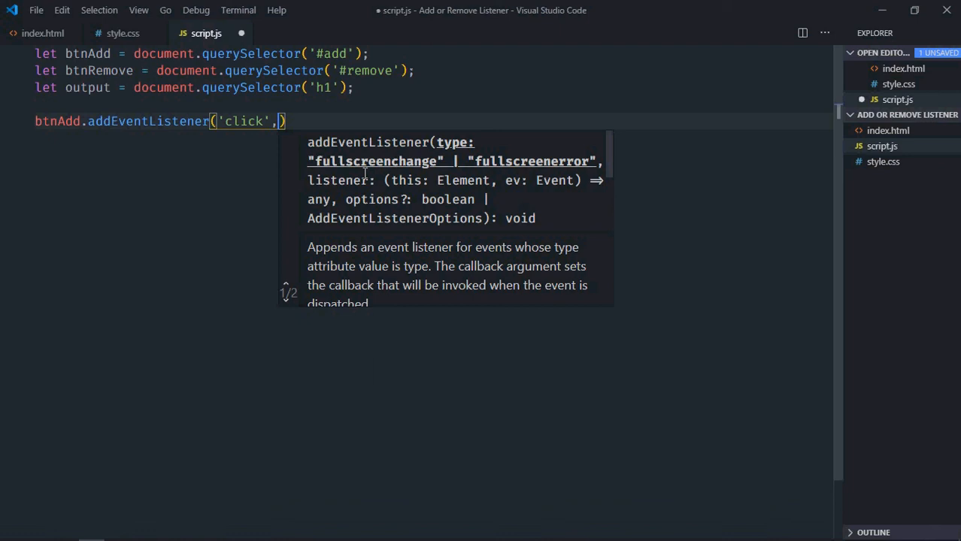
text(())
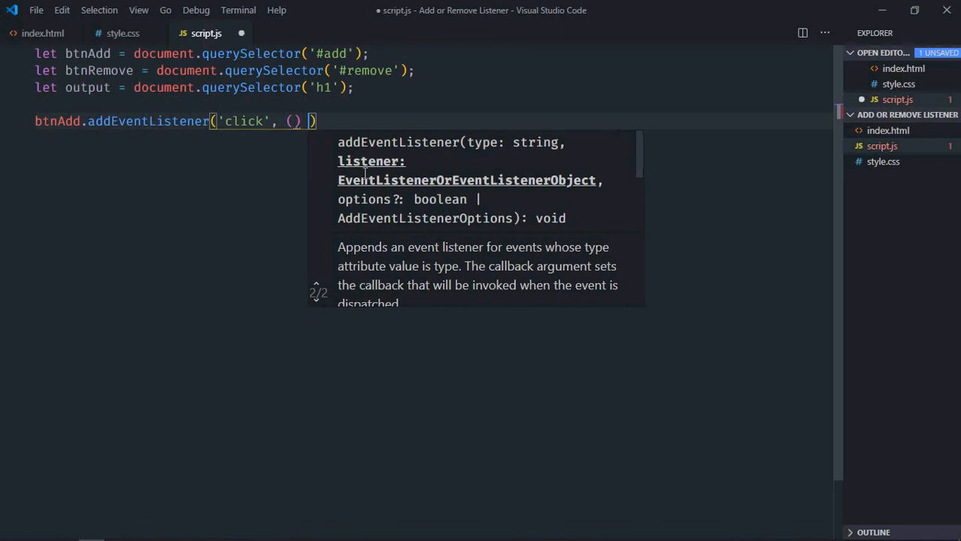
text(=> {)
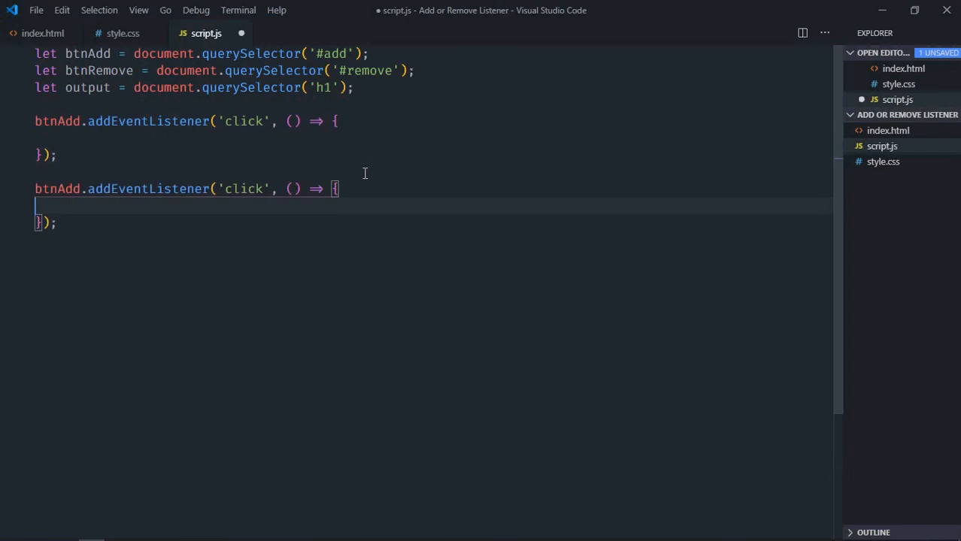
text(Remove)
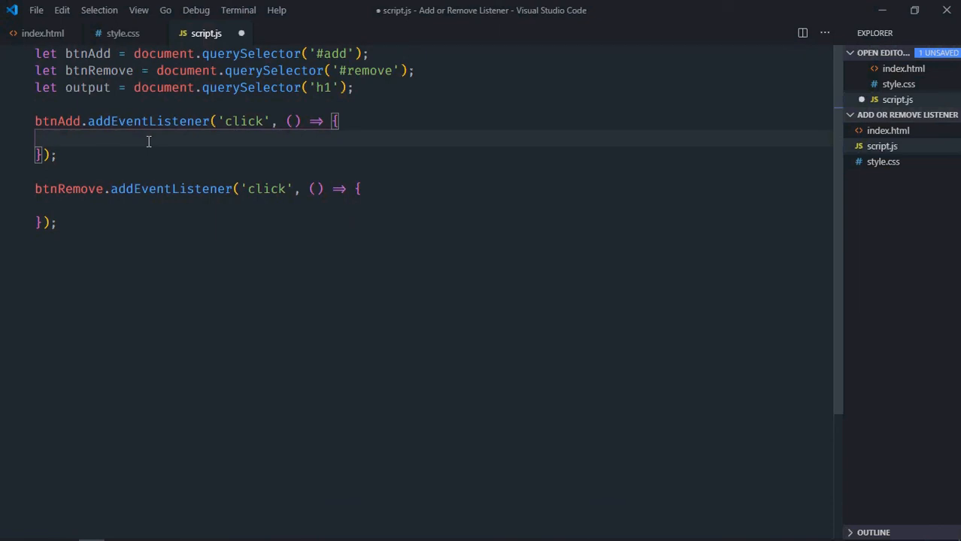
In the Add handler attach a document 'mousemove' listener calling handleEvent.
text(document)
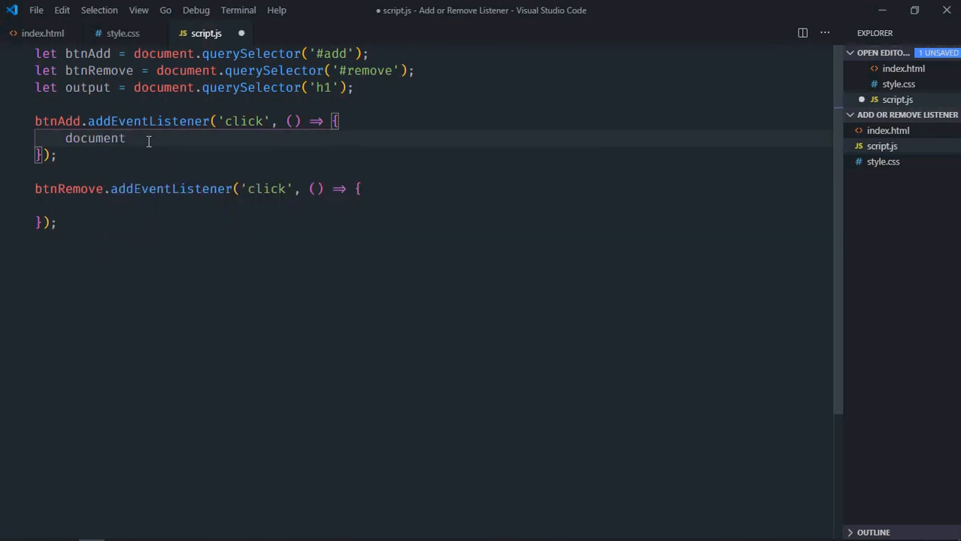
text(.addEventListener)
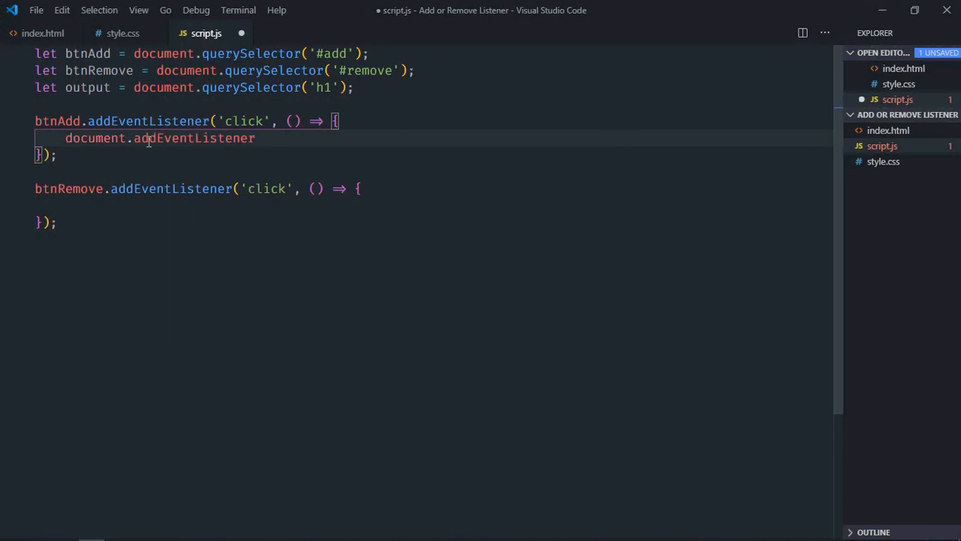
text(('m')
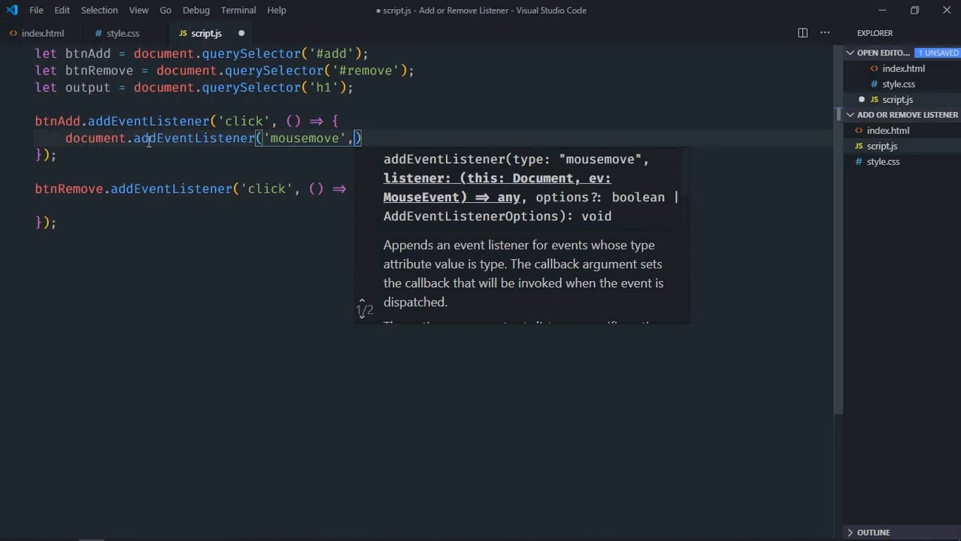
text(handleEvent)
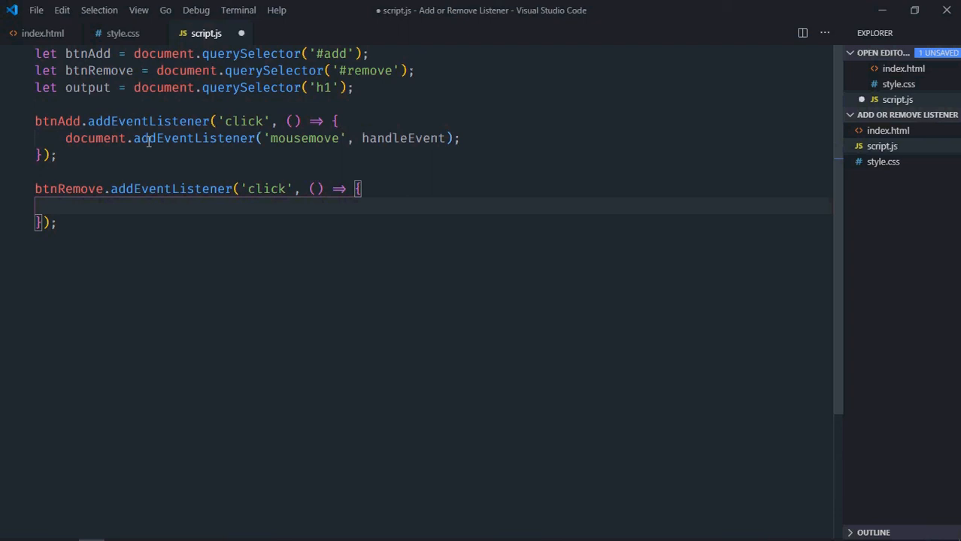
In the Remove handler call document.removeEventListener('mousemove', handleEvent).
text(document.addEventListener('mousemove', handleEvent);)
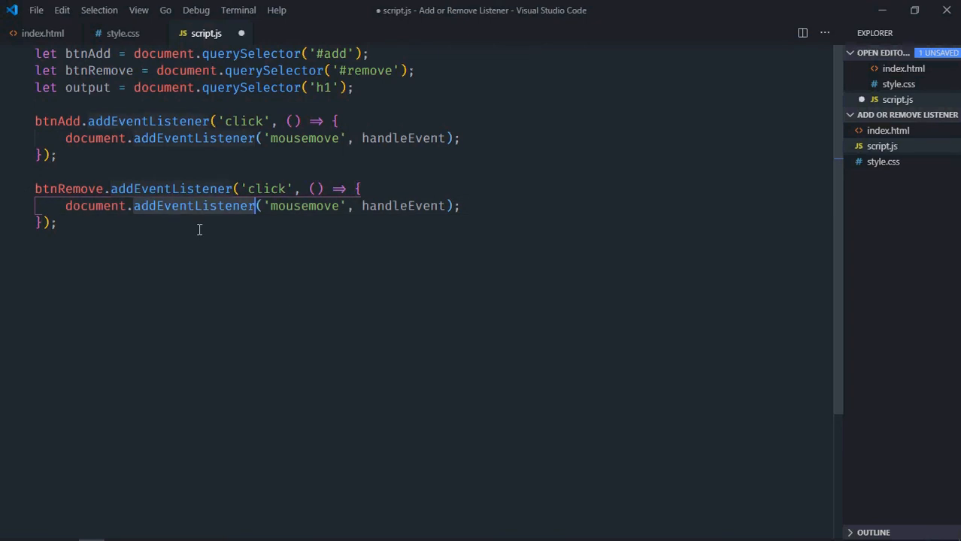
text(remove)
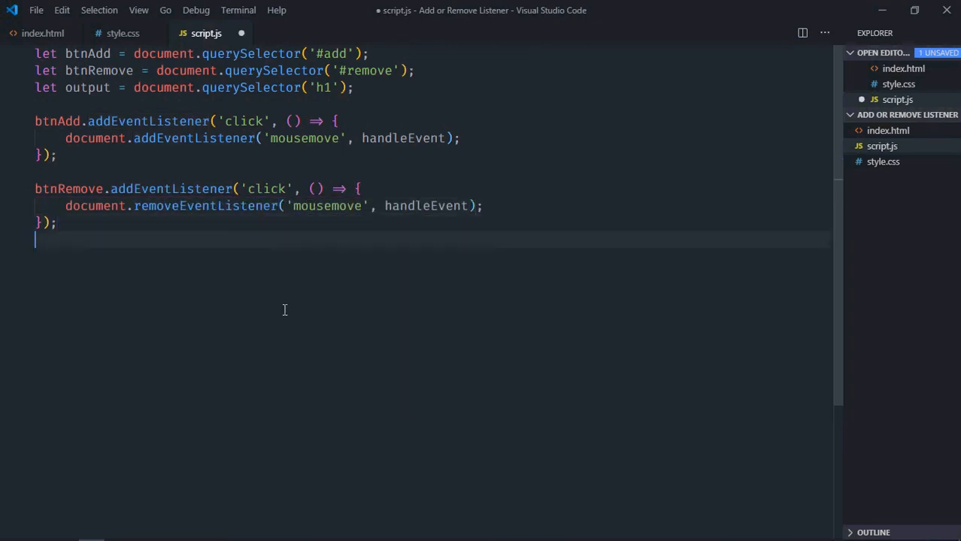
text(func)
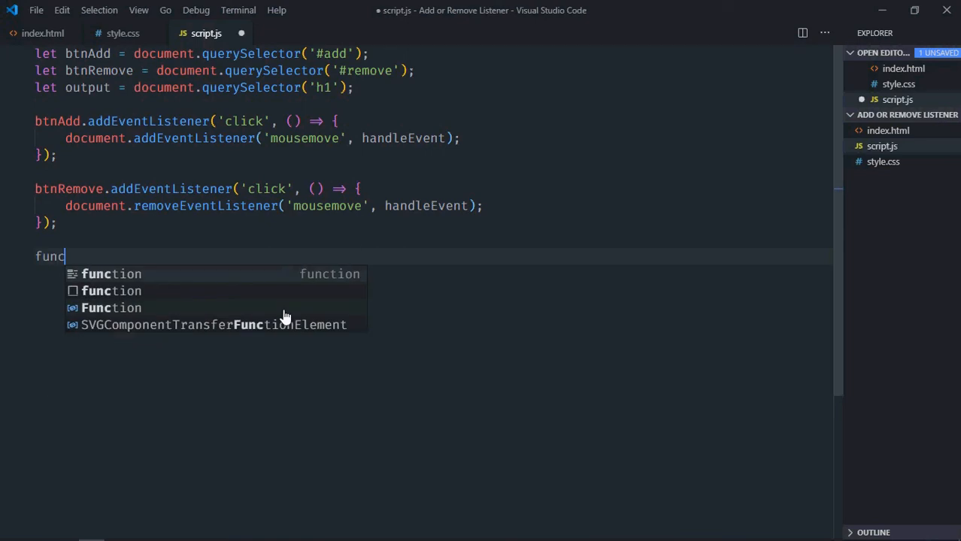
Define function handleEvent(e) that sets output.innerText.
text(tion handleEvent)
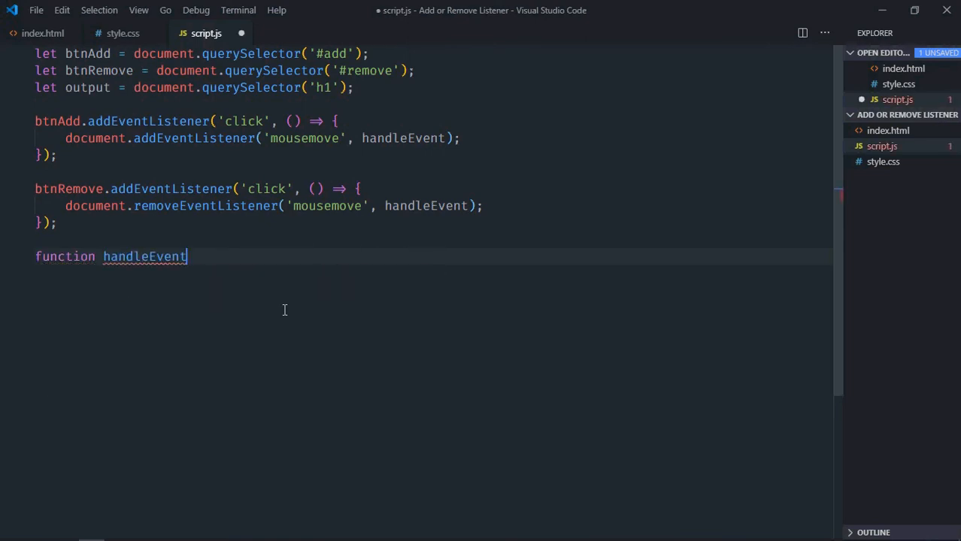
text((e))
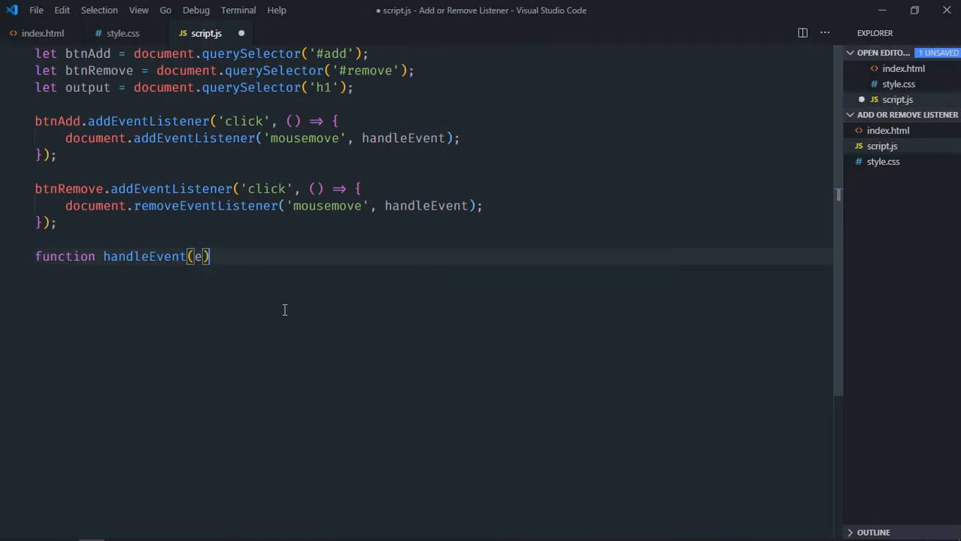
text({)
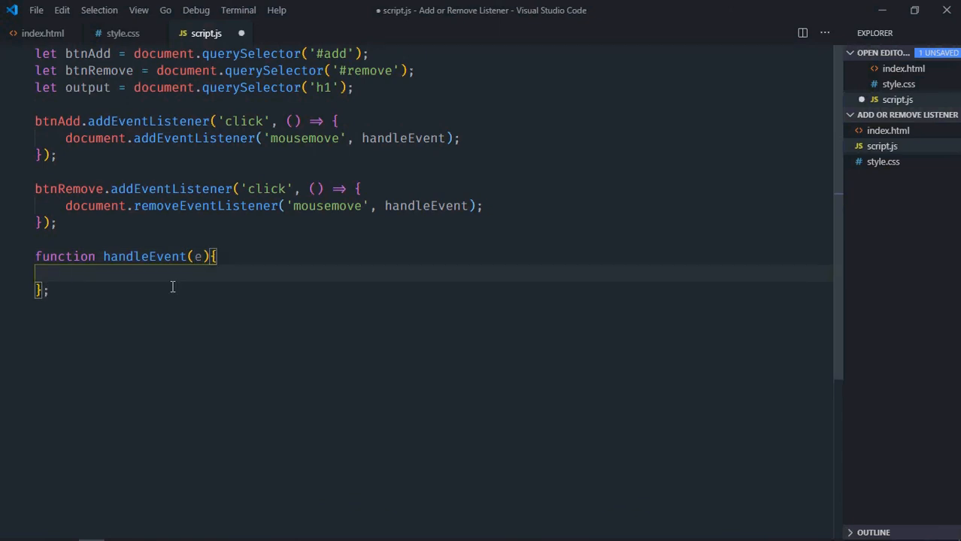
text(outpu)
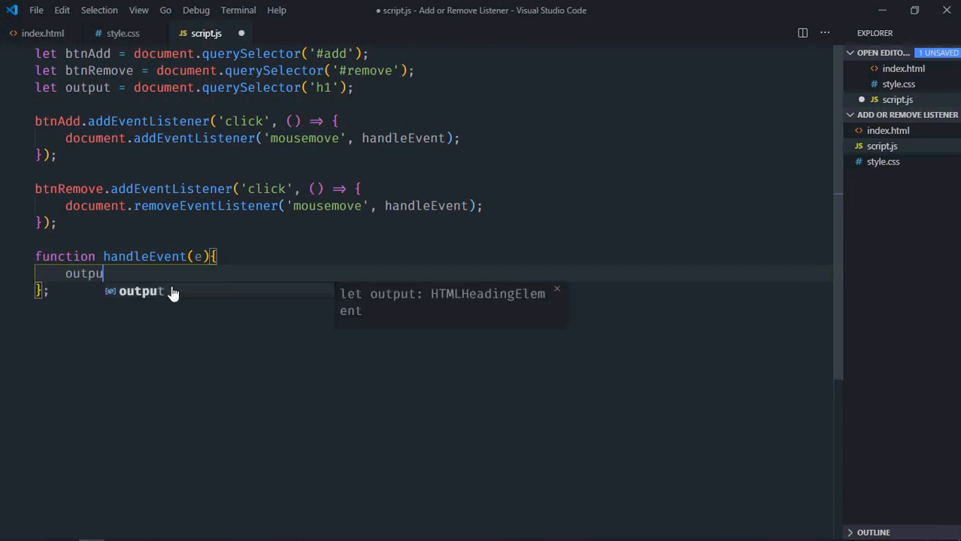
text(.innerText = `)
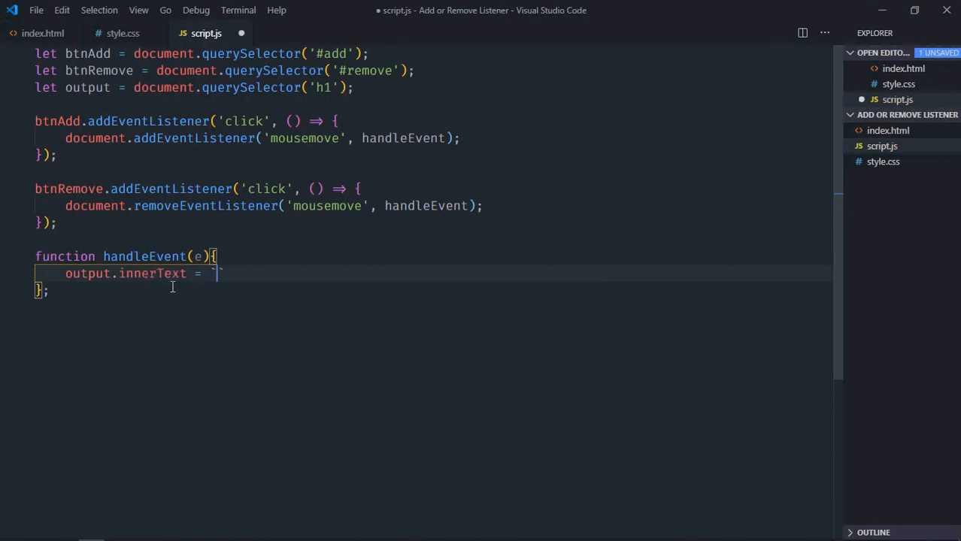
Write the template `X: ${e.pageX} - Y: ${e.pageY}` as the heading text.
text(X)
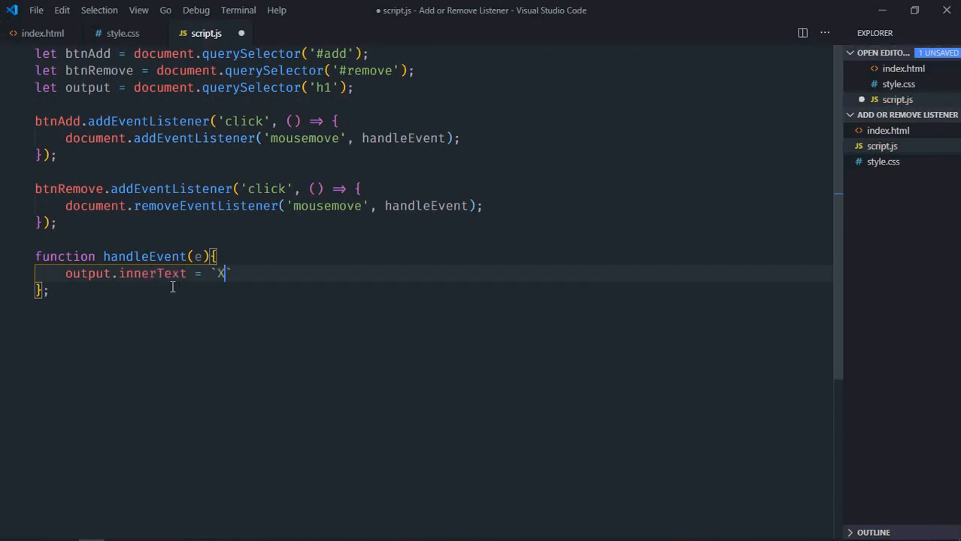
text(:)
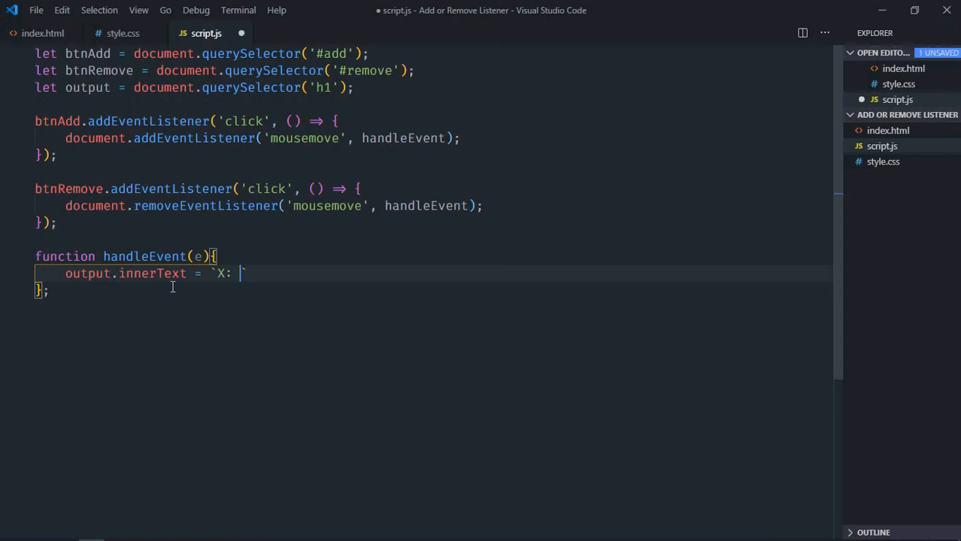
text({e.})
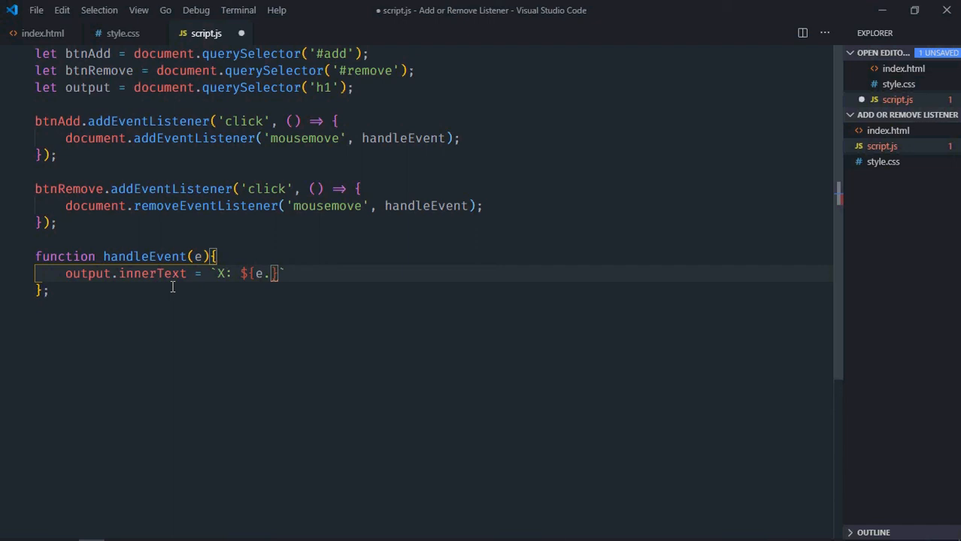
text(pa)
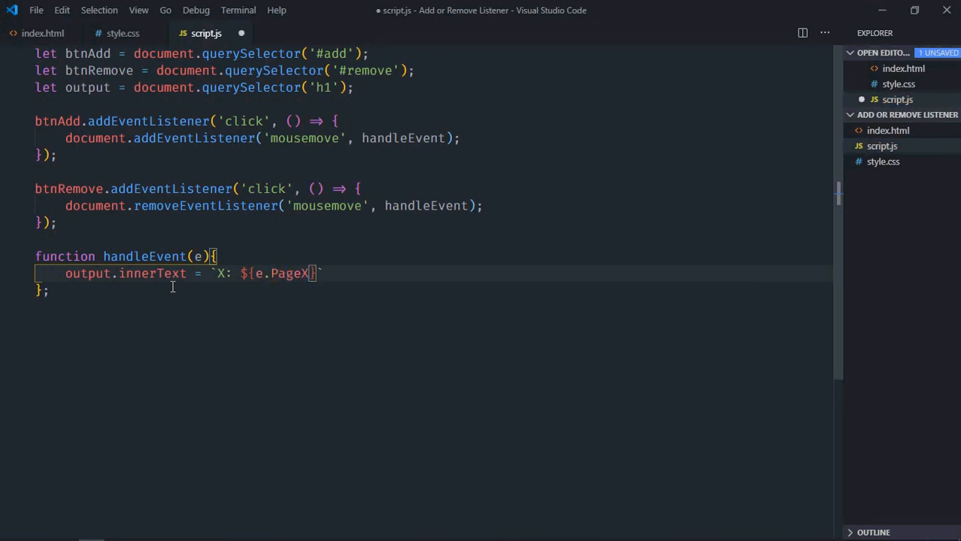
text(pageX)
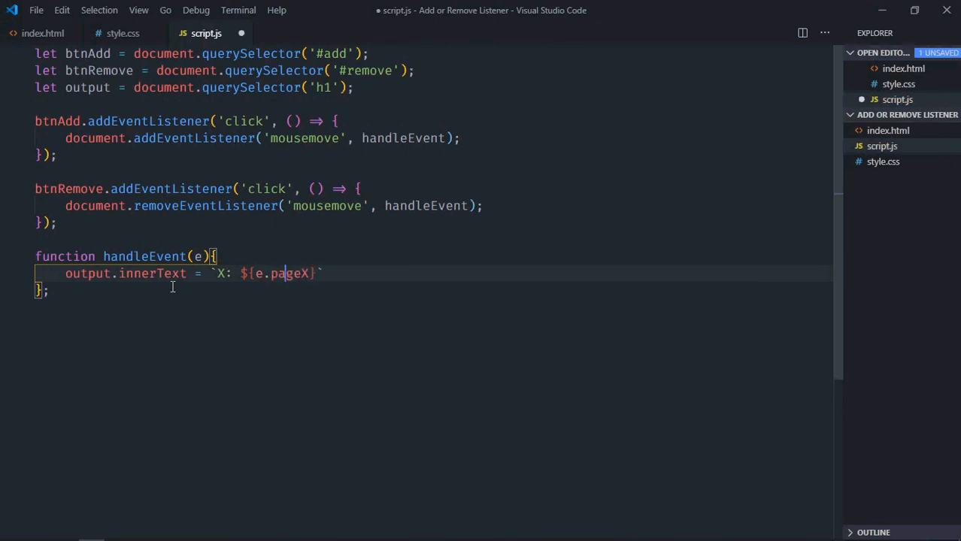
text(- Y: ${)
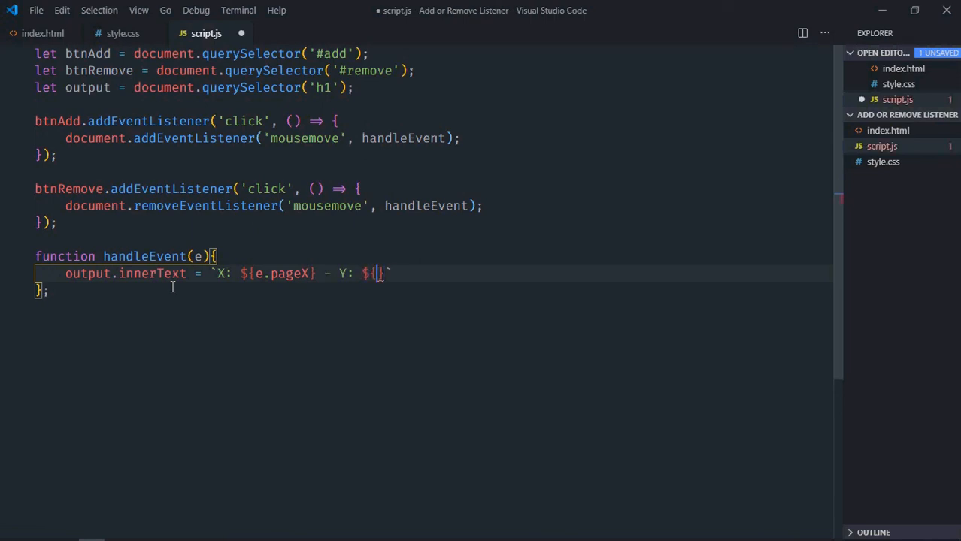
text(e.pa)
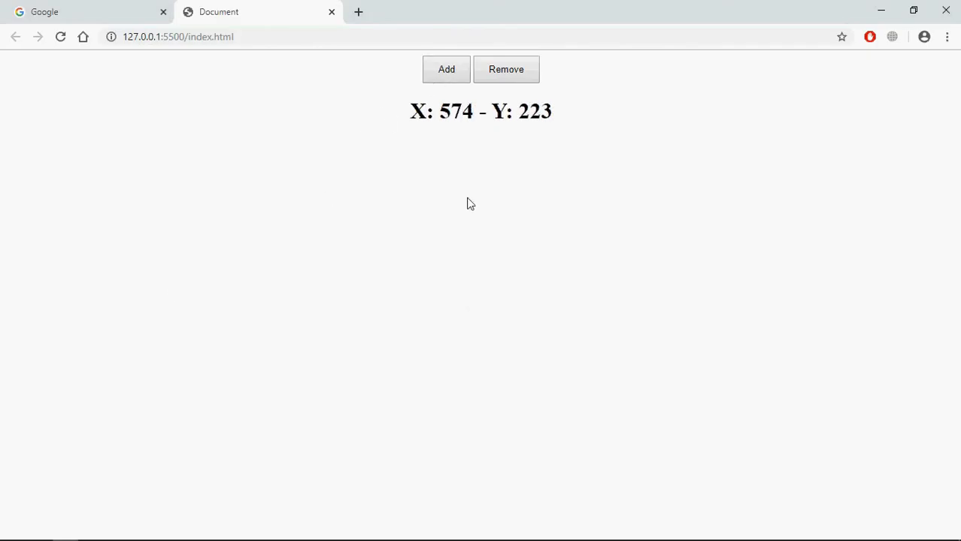
mouse_move(457, 238)
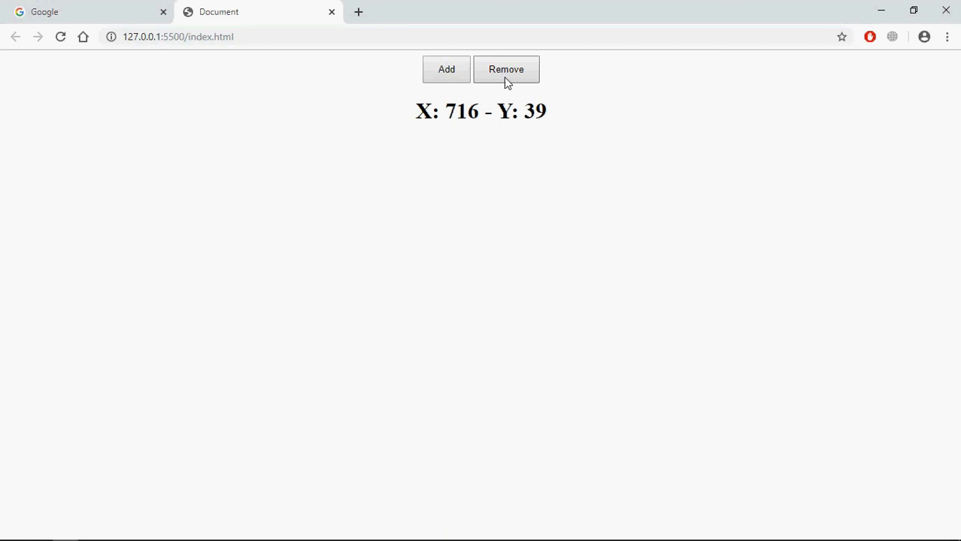
mouse_move(369, 145)
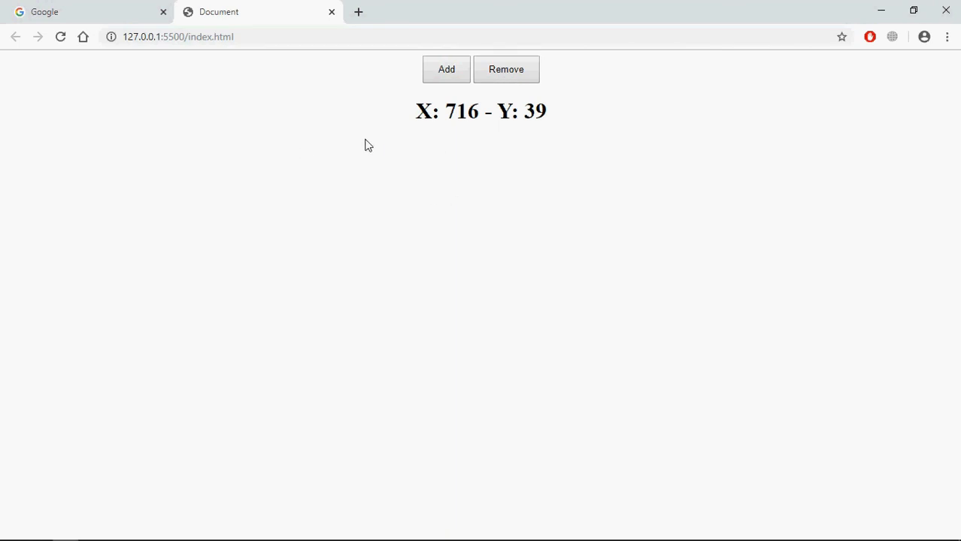
mouse_move(463, 210)
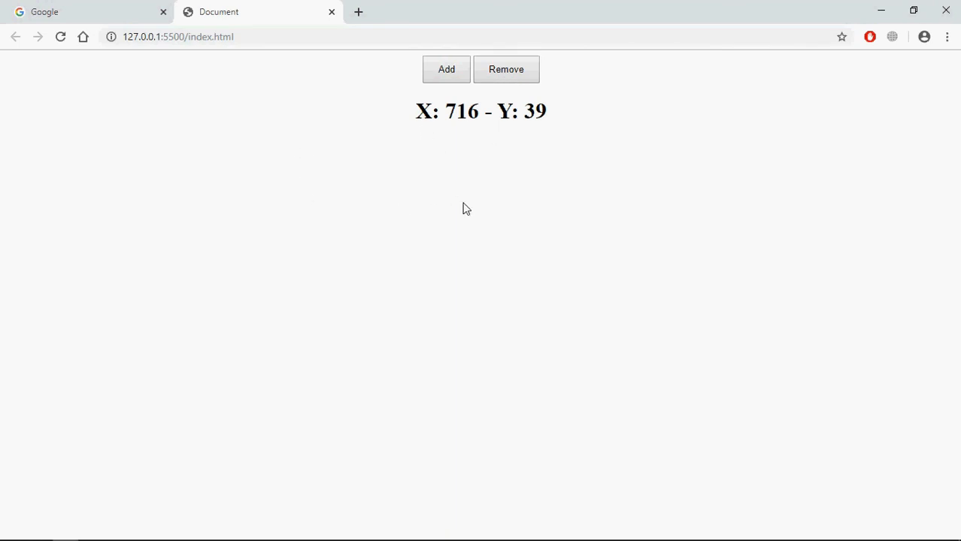
mouse_move(463, 249)
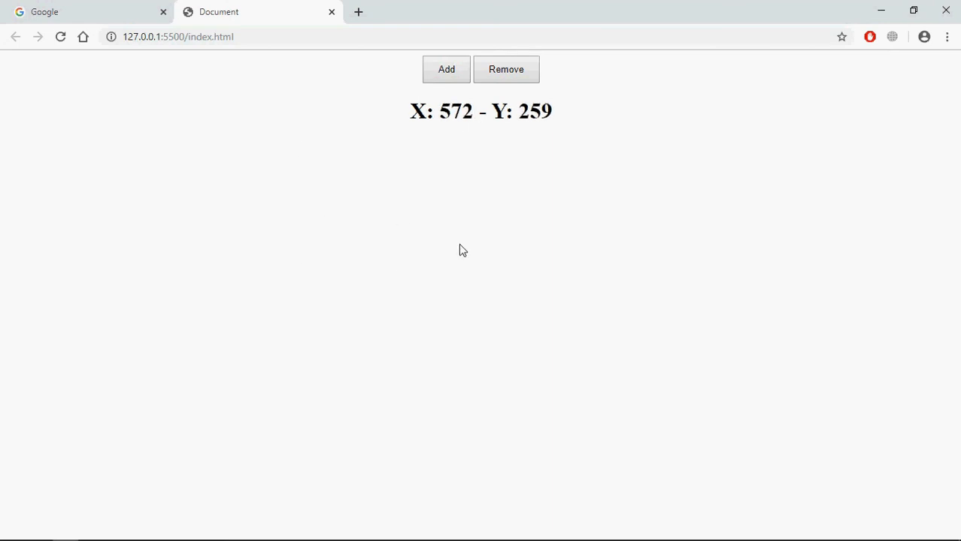
mouse_move(586, 192)
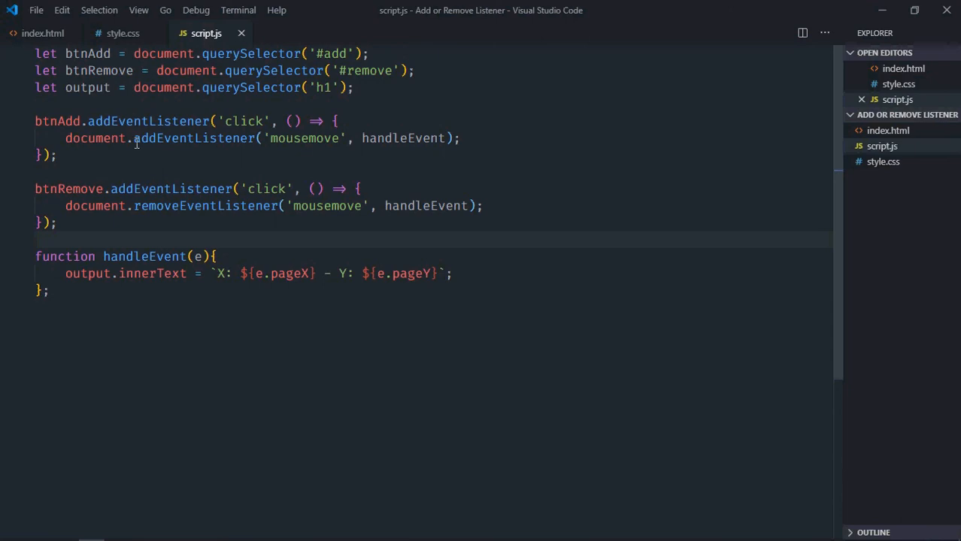
mouse_move(213, 336)
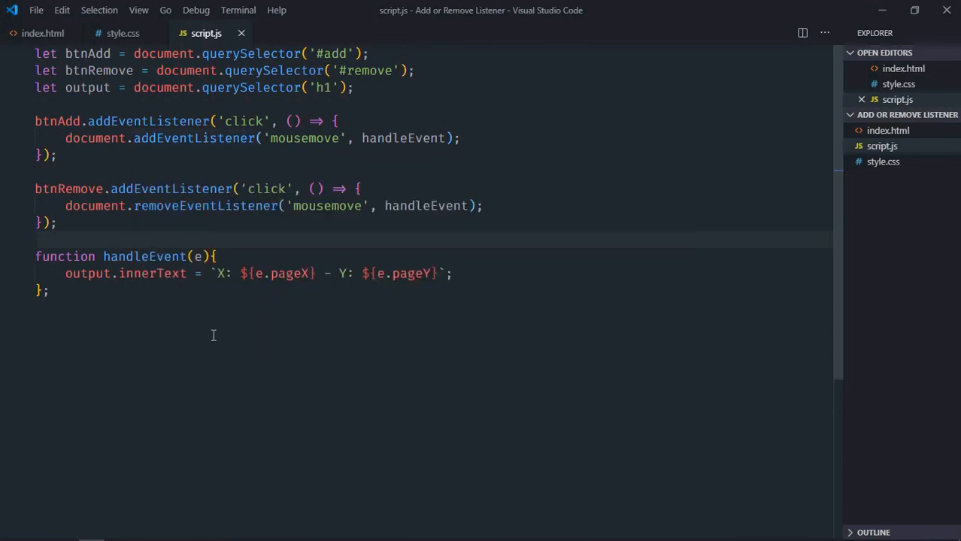
mouse_move(164, 369)
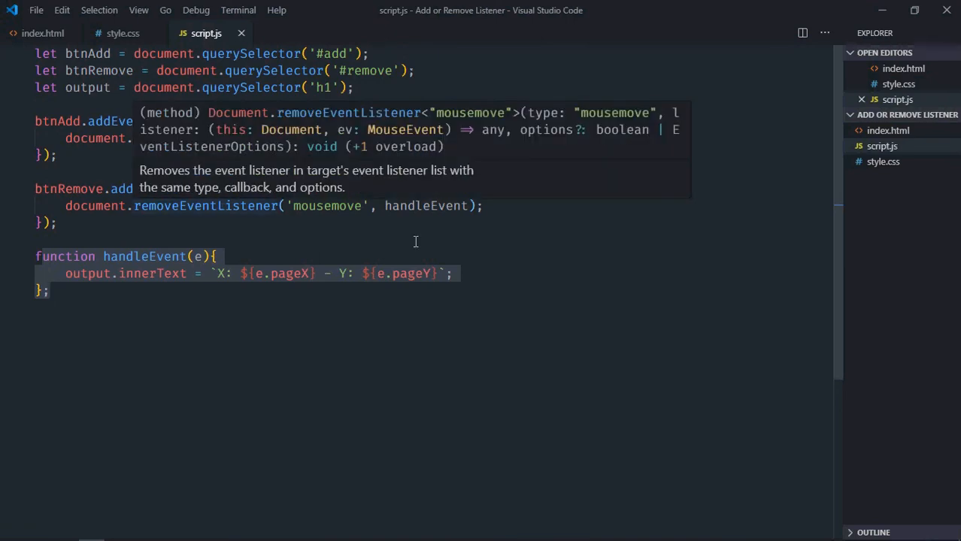
click(574, 388)
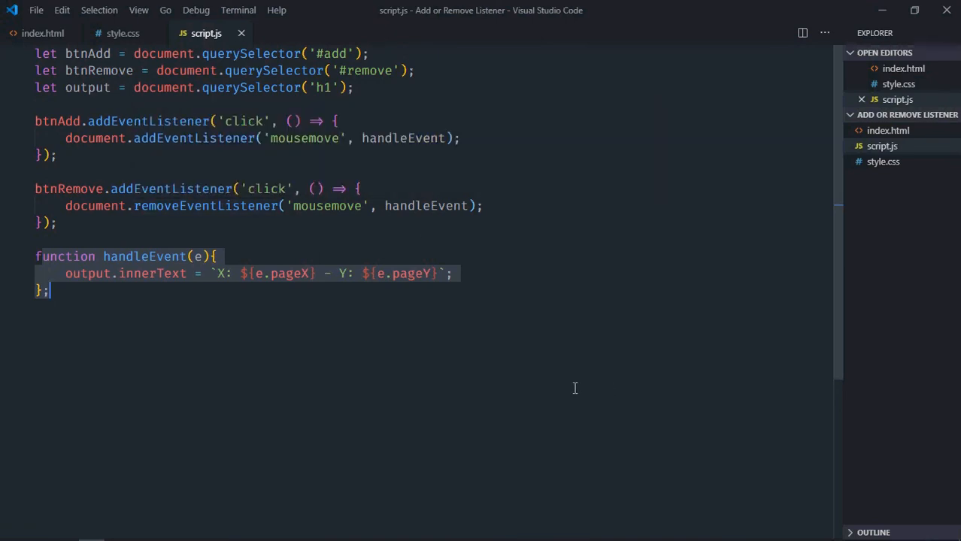